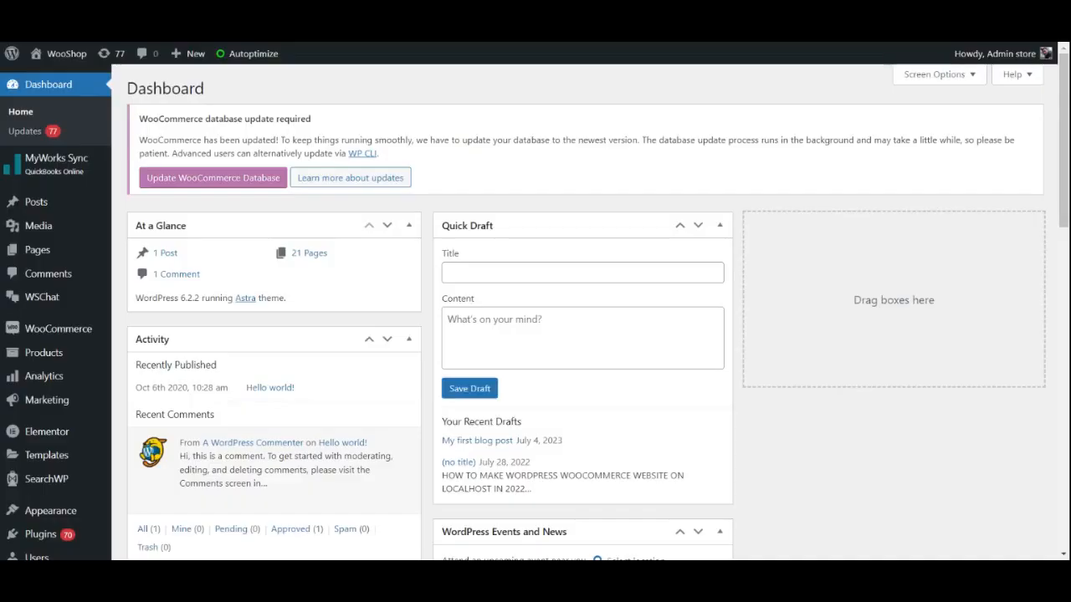
pyautogui.moveTo(59, 328)
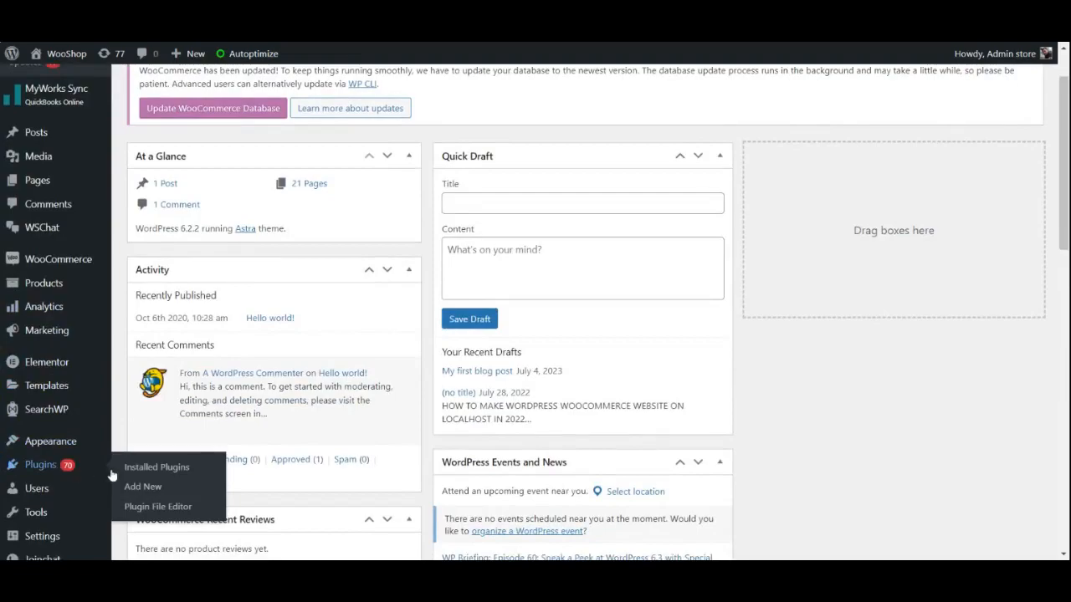
pyautogui.moveTo(142, 487)
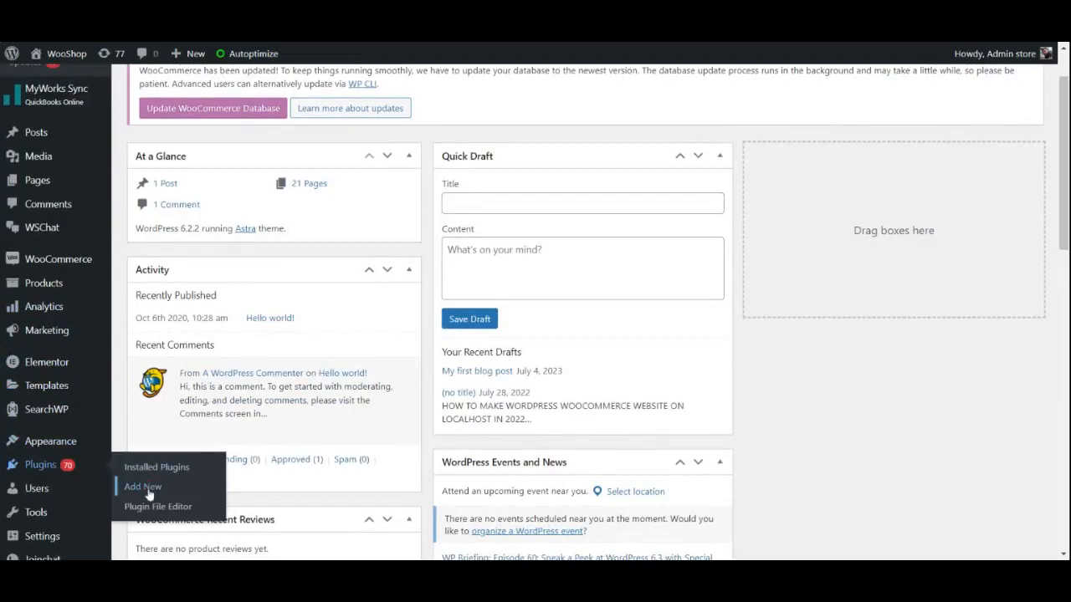
# Go to the Add Plugins page from the admin sidebar
pyautogui.click(140, 487)
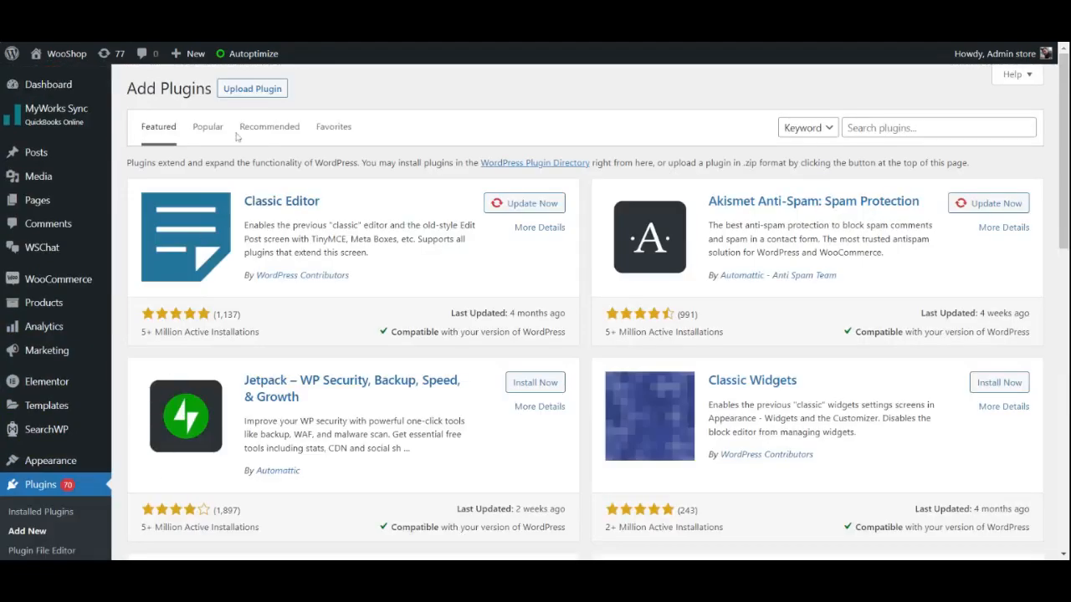
# Choose the ELEX Request a Quote premium zip in the Upload Plugin form
pyautogui.click(251, 87)
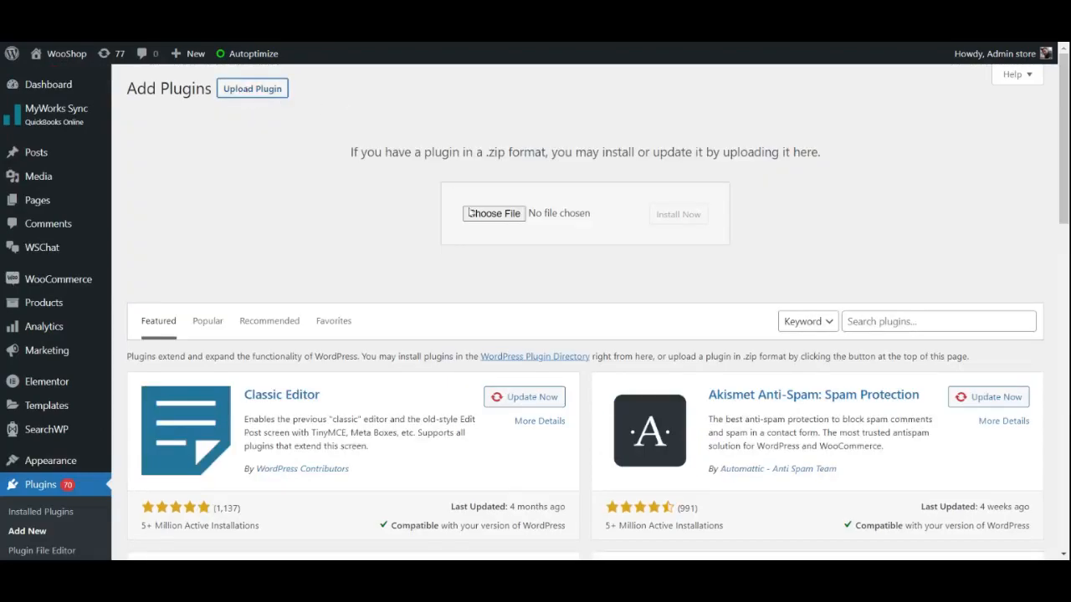
pyautogui.click(493, 214)
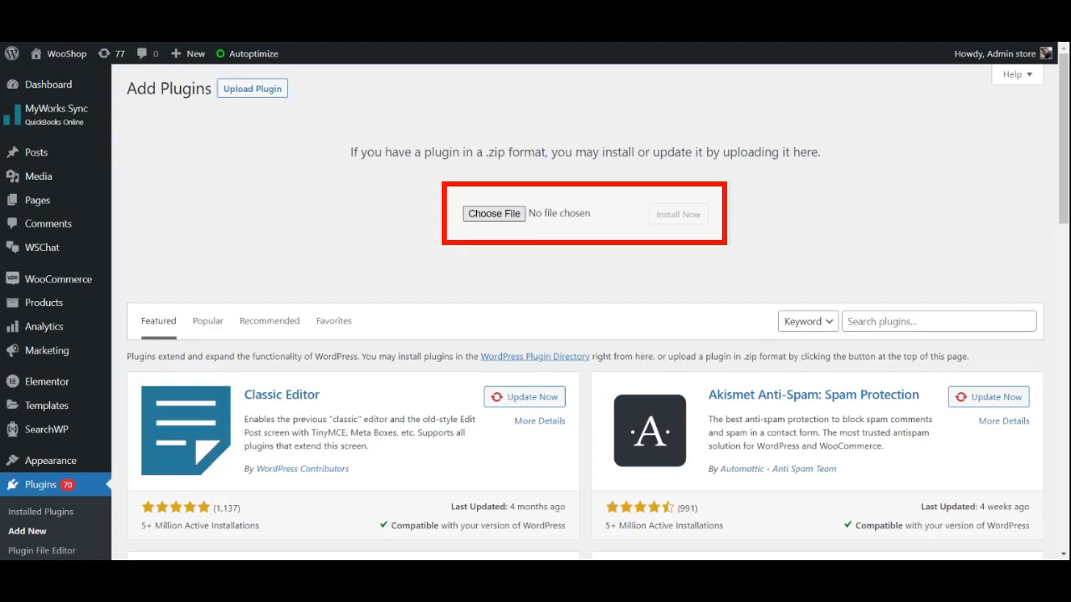
pyautogui.click(493, 215)
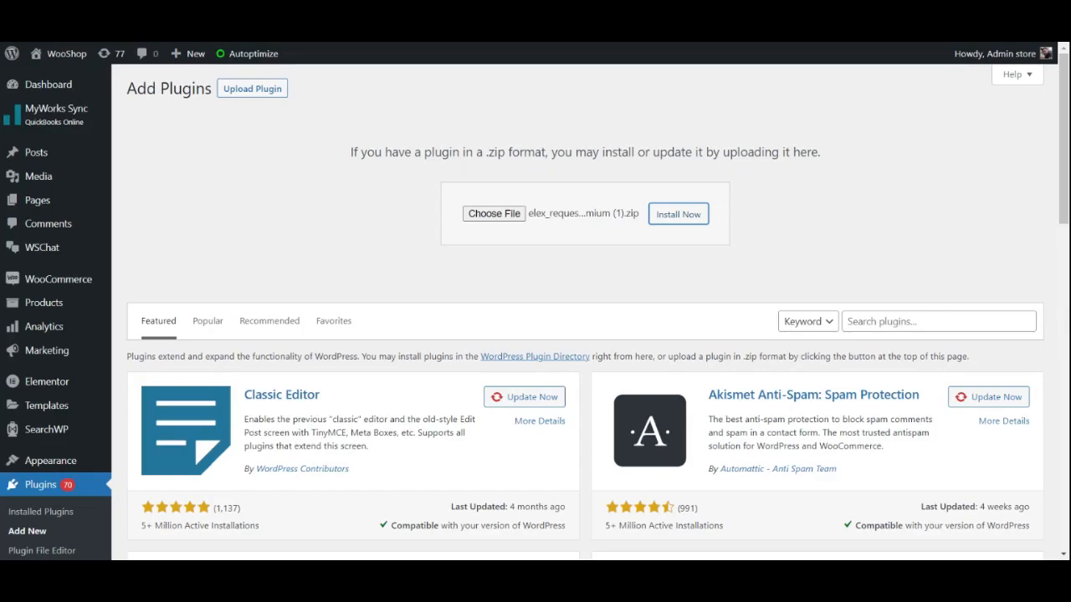
# Install the chosen zip, getting the already-installed version comparison
pyautogui.click(680, 214)
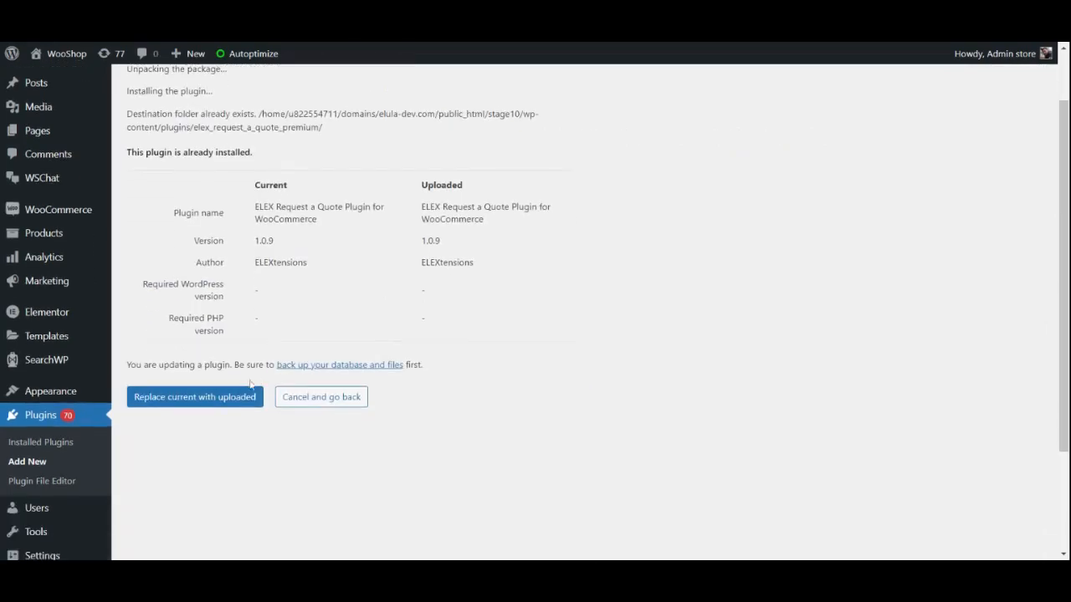
pyautogui.moveTo(214, 405)
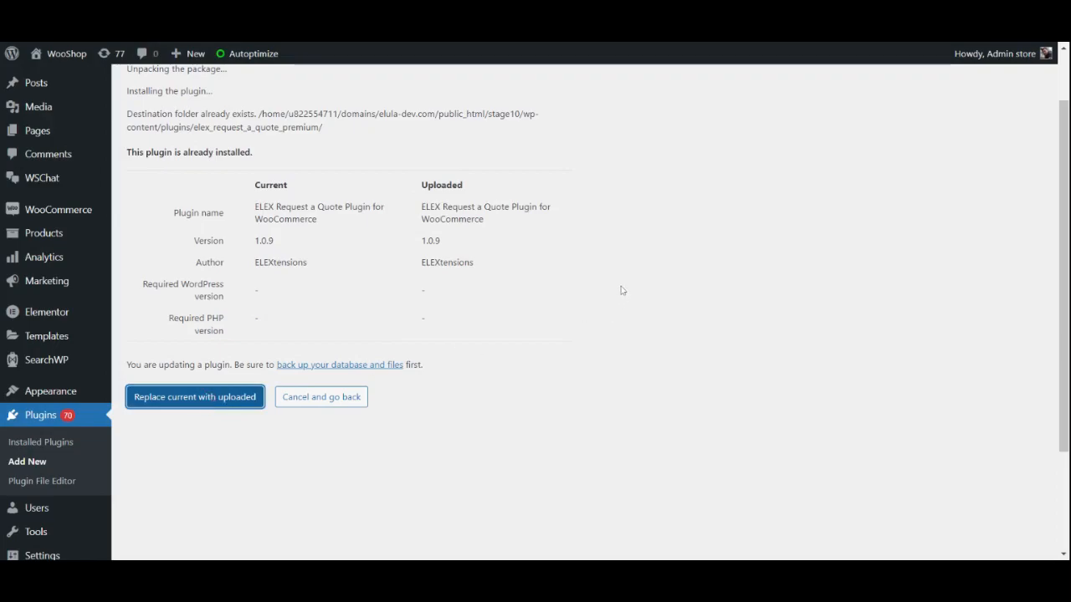
pyautogui.moveTo(619, 286)
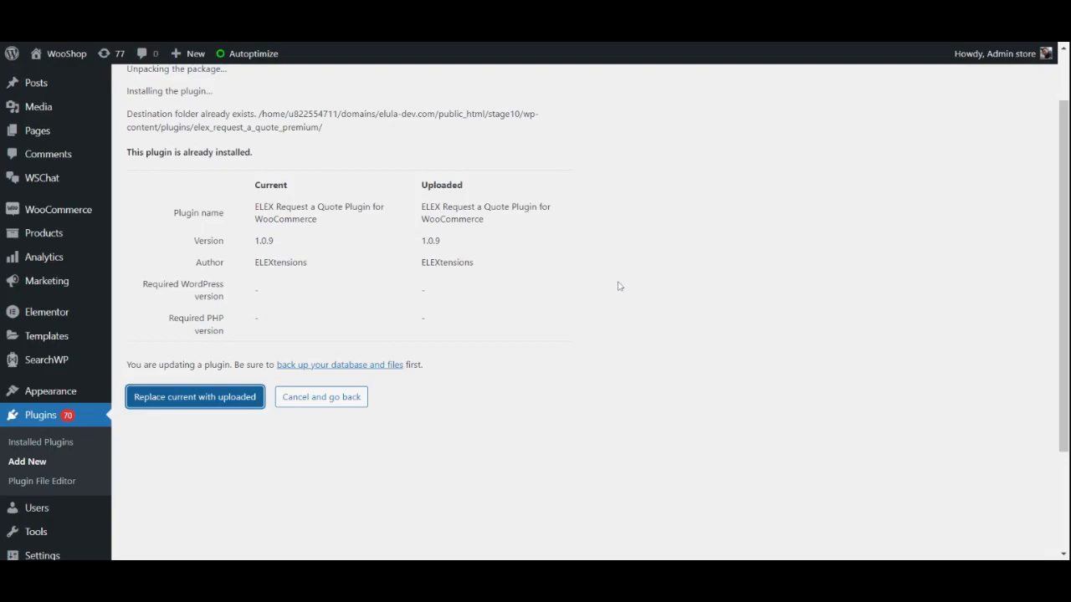
# Replace the current ELEX Request a Quote plugin with the uploaded copy and activate it
pyautogui.click(194, 397)
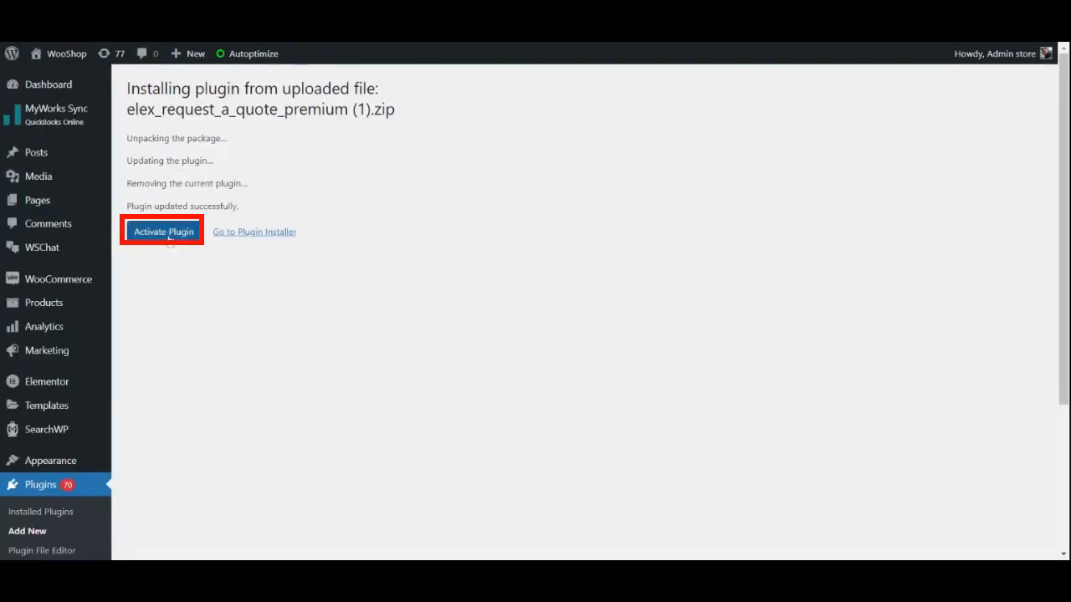
pyautogui.moveTo(517, 209)
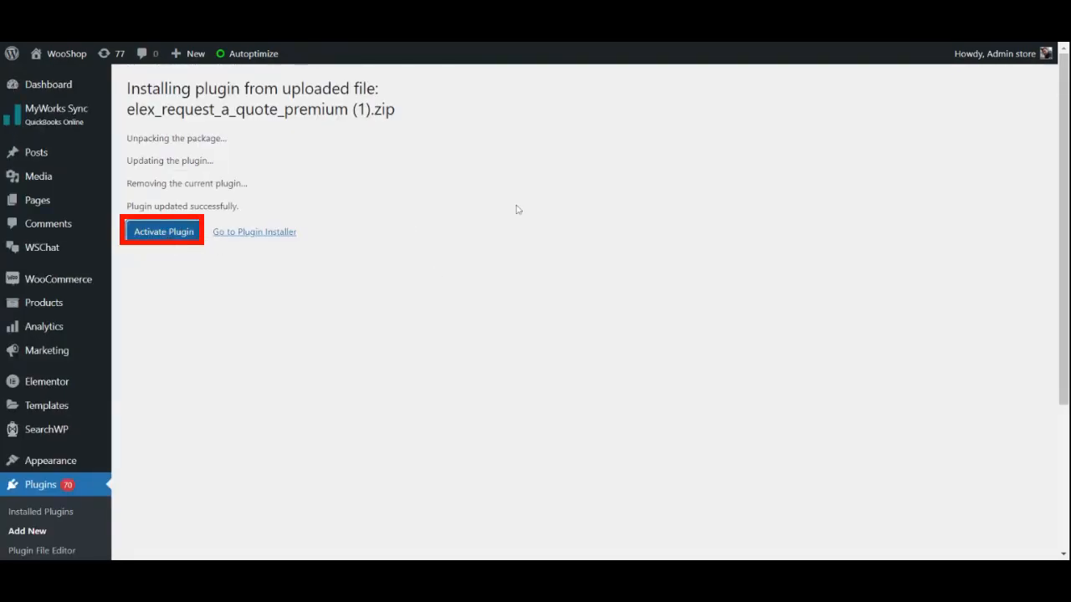
pyautogui.moveTo(519, 204)
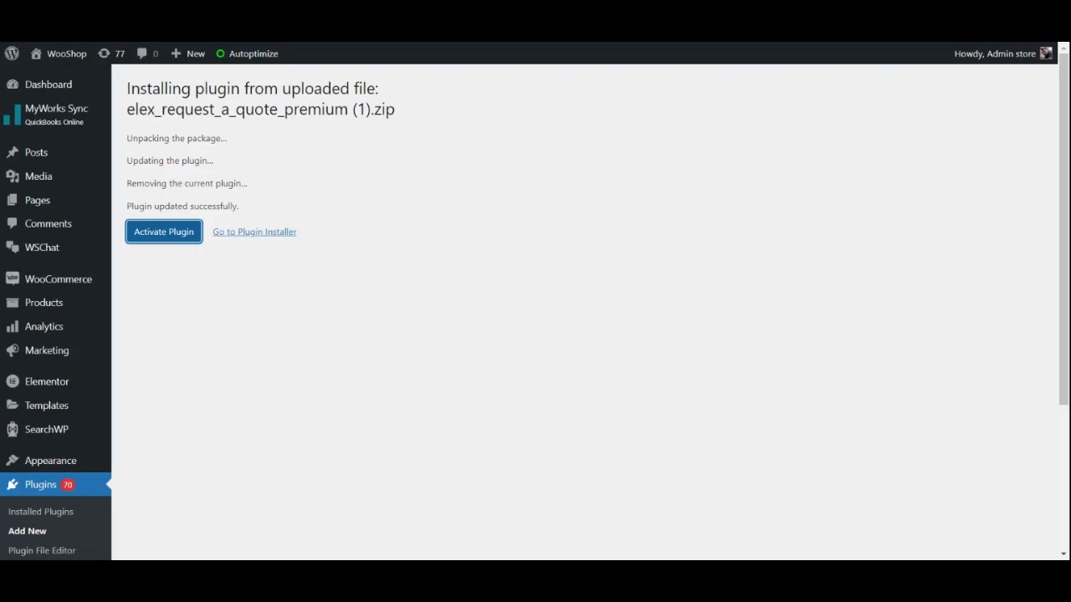
pyautogui.moveTo(259, 254)
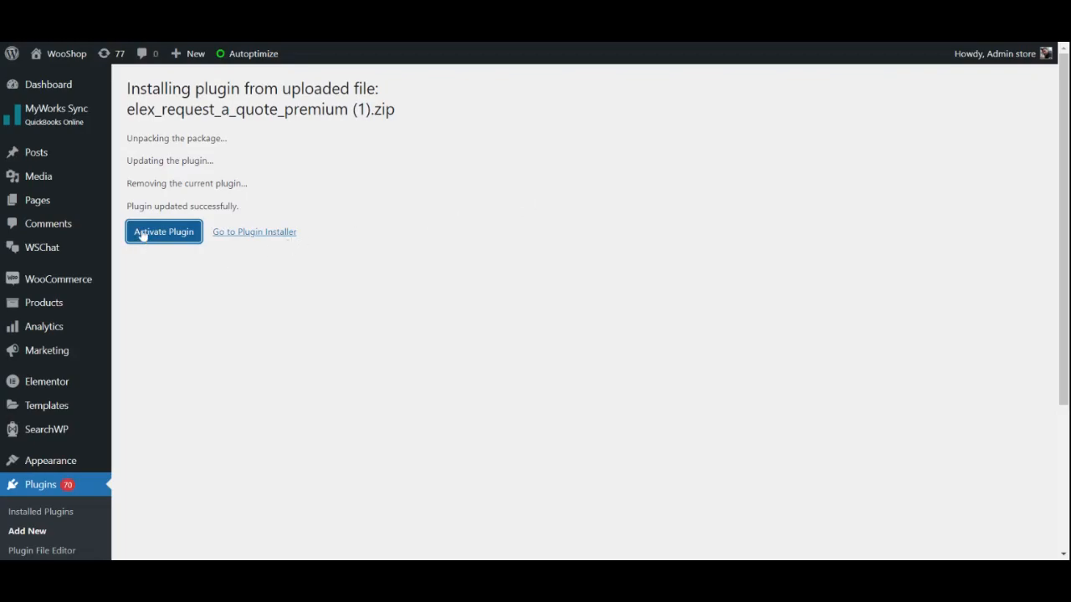
pyautogui.click(164, 231)
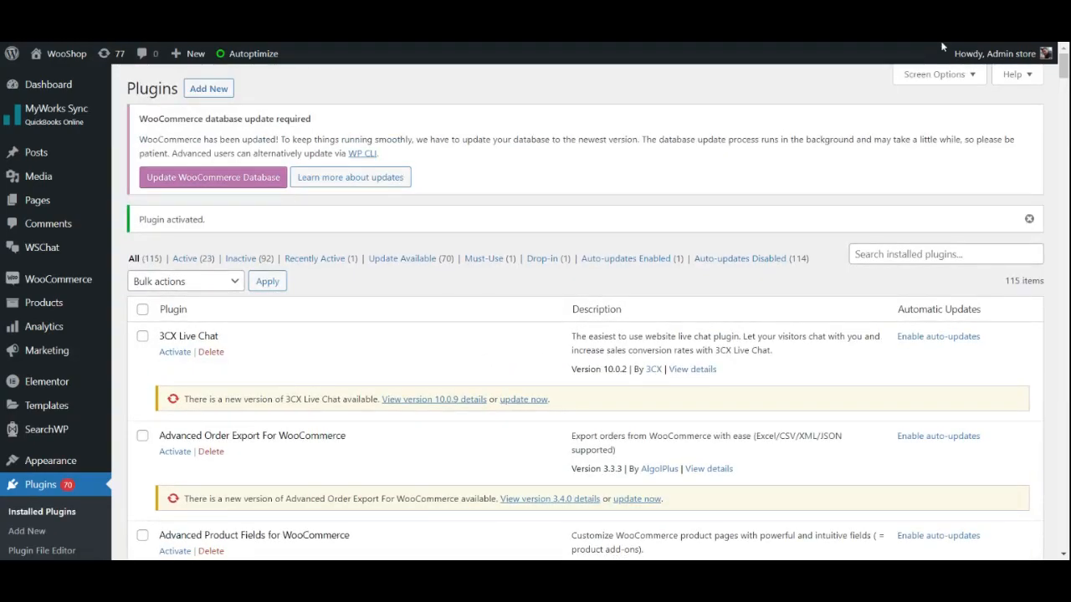
# Return to the admin dashboard, now showing the Request a Quote menu
pyautogui.click(47, 84)
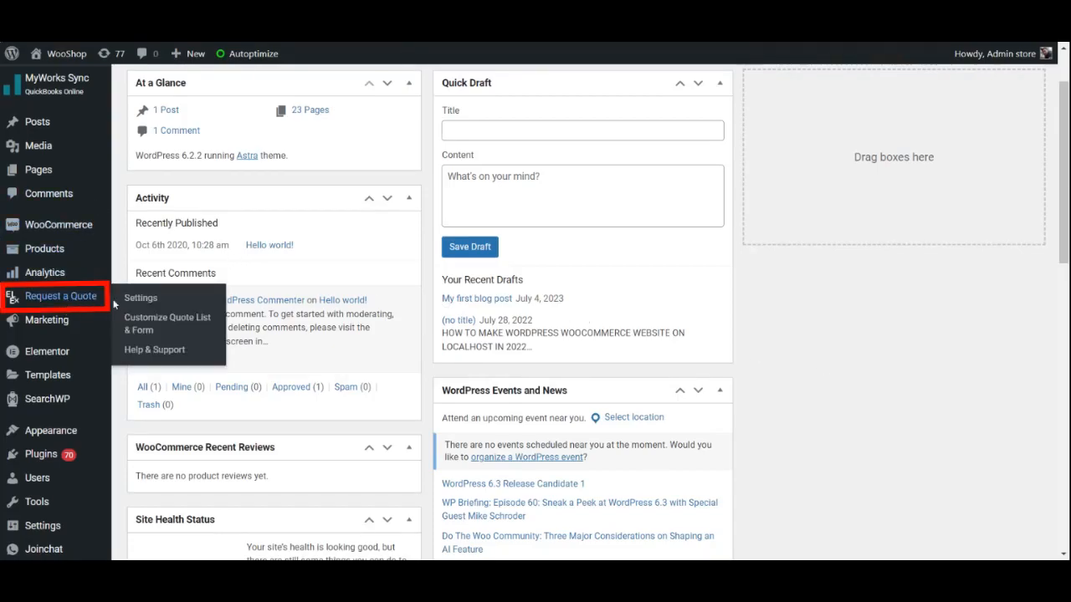
pyautogui.moveTo(141, 298)
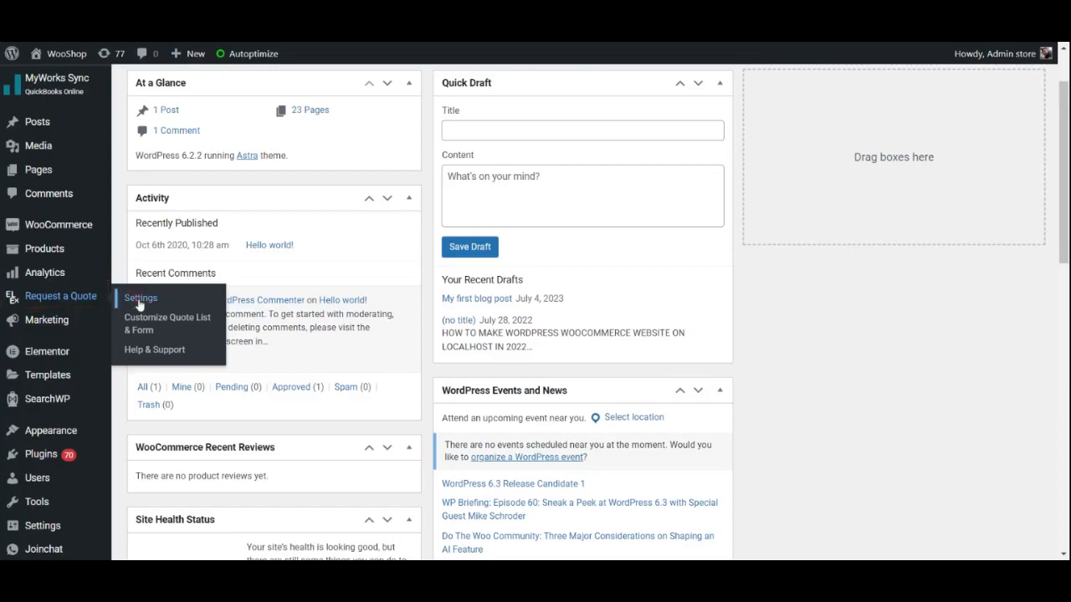
# In Request a Quote General Settings, set Open Quote Form to 'In a Light Box'
pyautogui.click(140, 297)
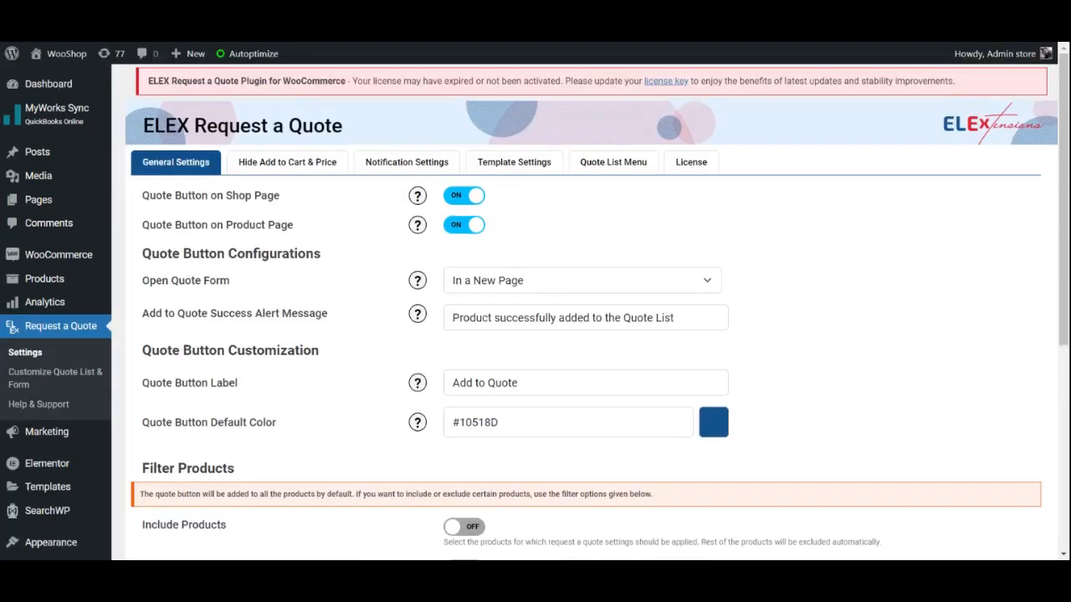
pyautogui.scroll(-3)
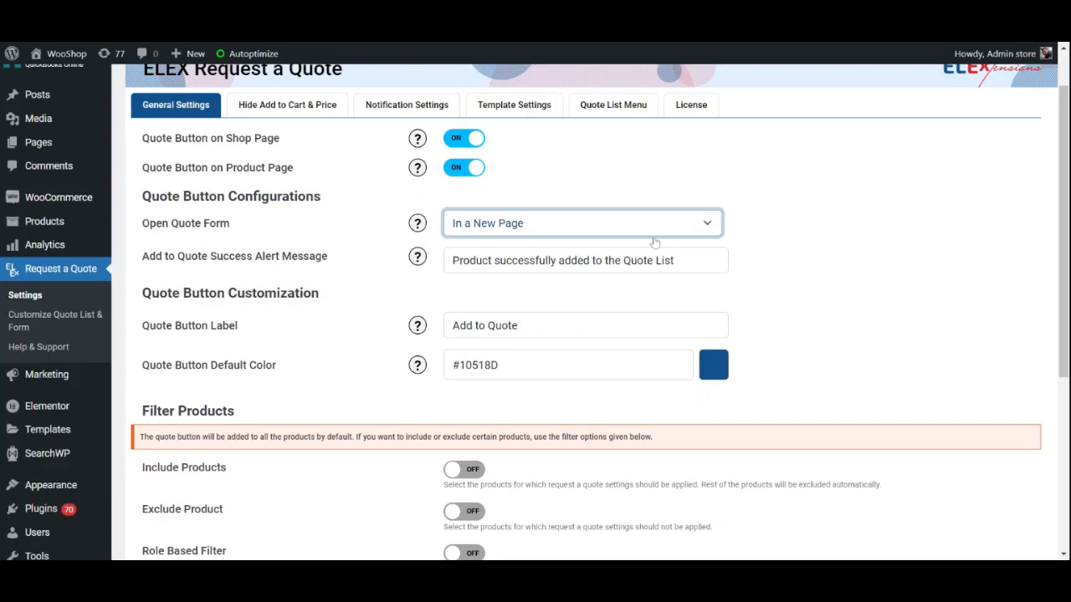
pyautogui.click(582, 222)
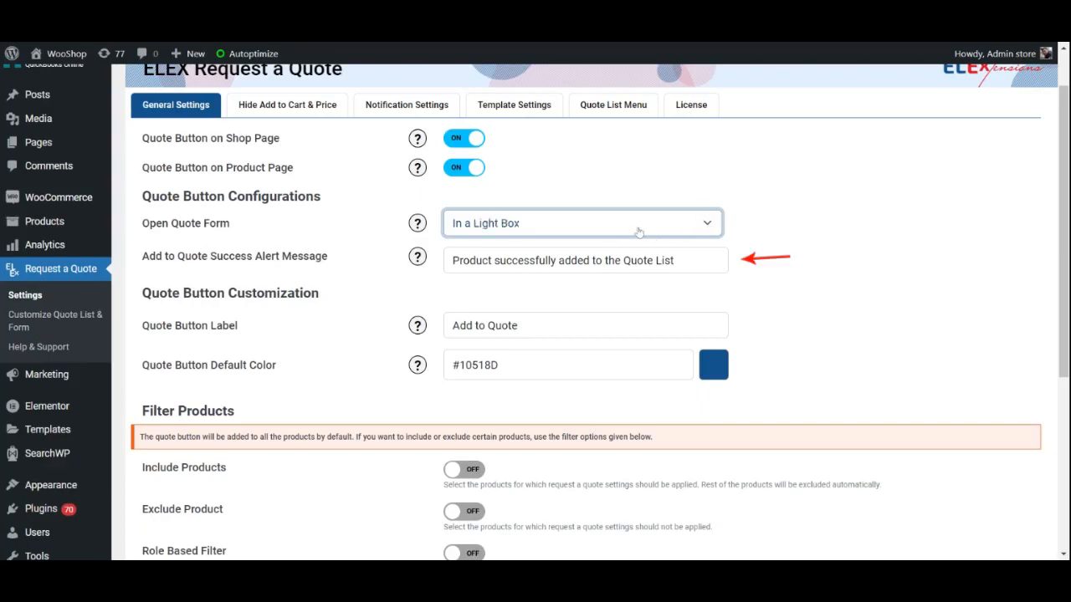
pyautogui.moveTo(598, 244)
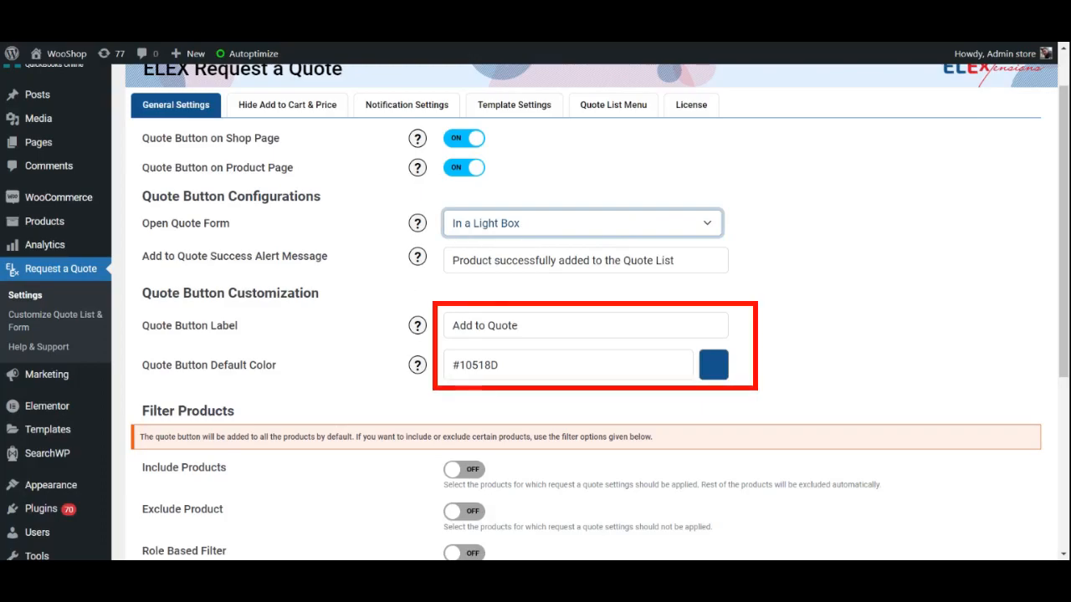
pyautogui.click(584, 261)
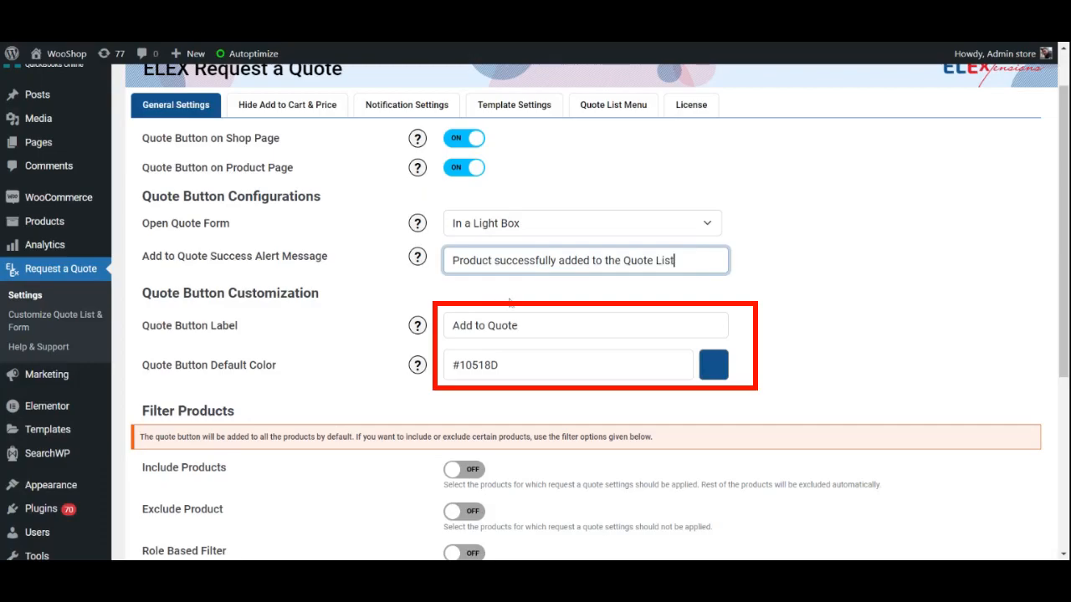
pyautogui.click(584, 325)
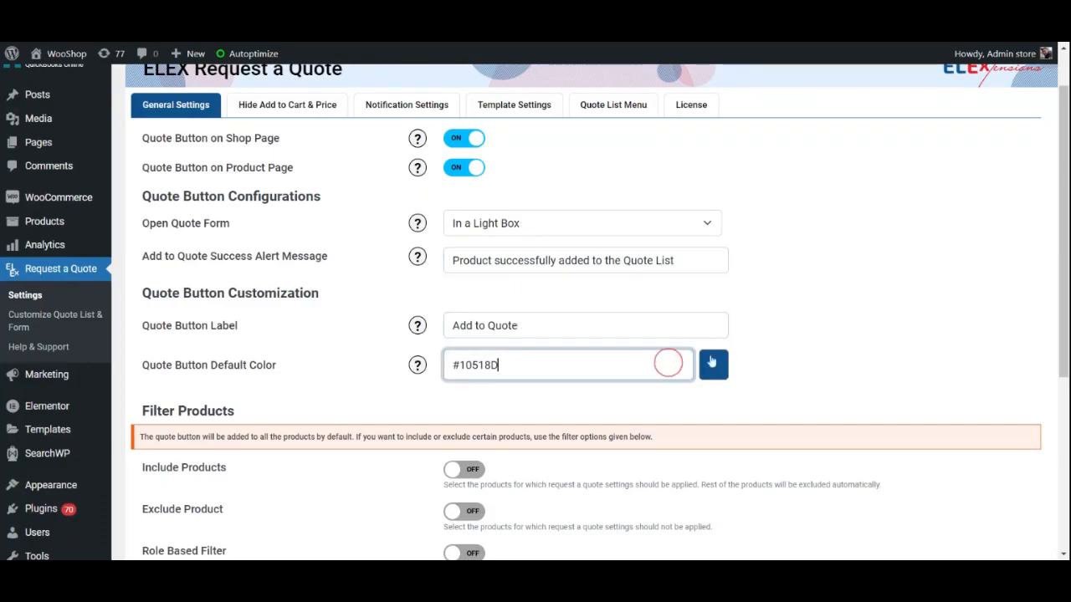
# Switch on the Include Products and Exclude Product filters
pyautogui.scroll(-3)
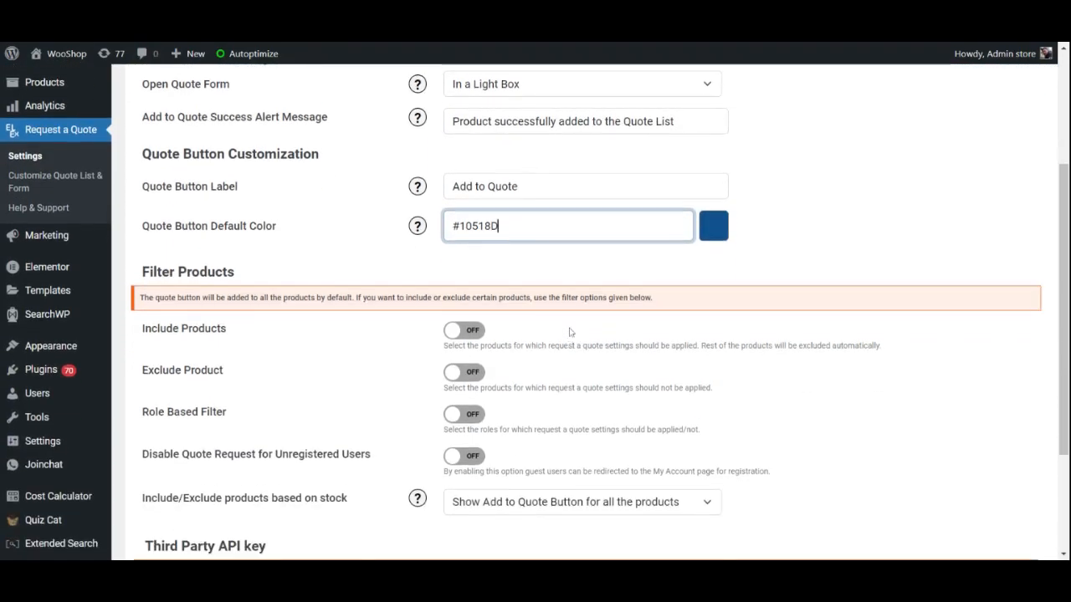
pyautogui.moveTo(443, 331)
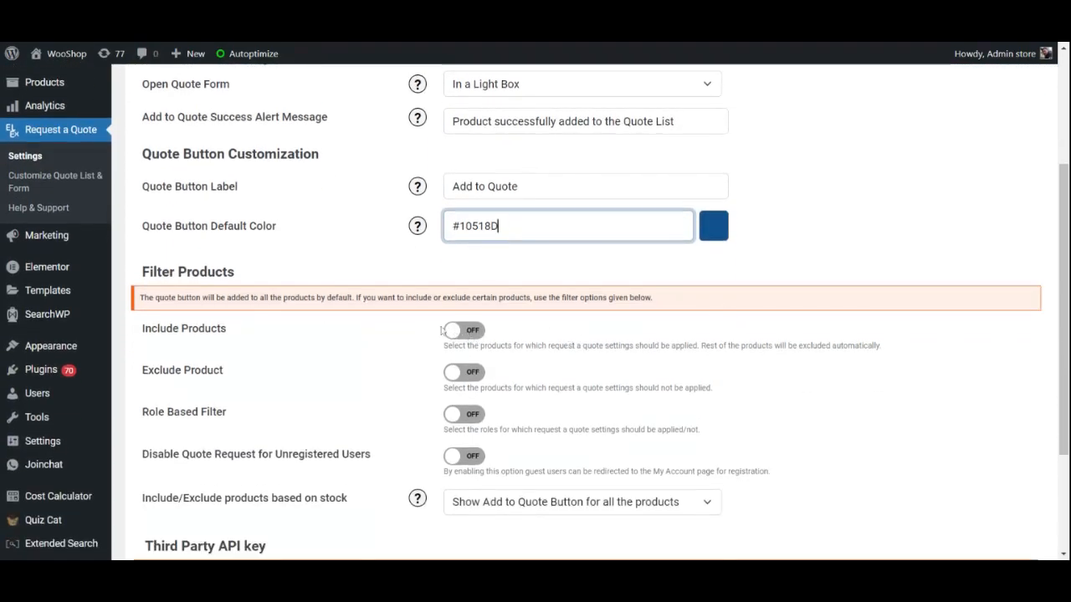
pyautogui.scroll(-3)
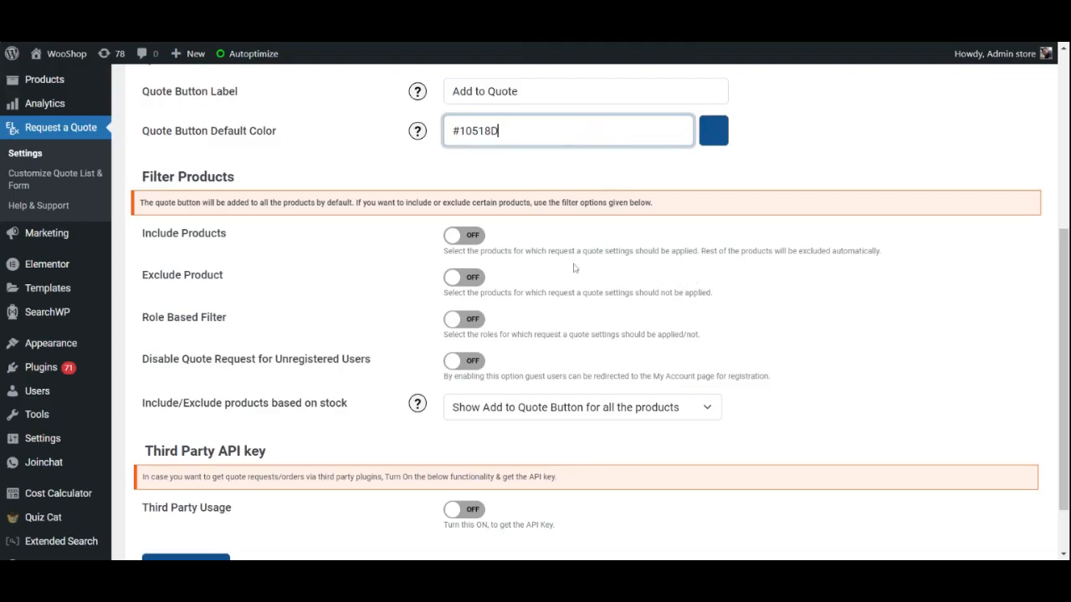
pyautogui.click(461, 235)
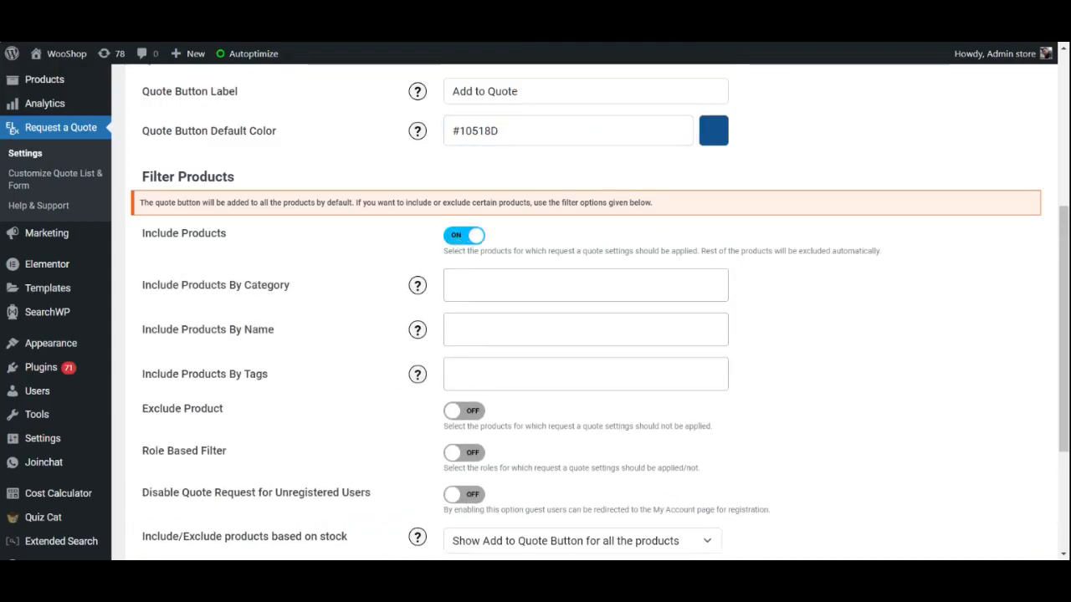
pyautogui.scroll(-3)
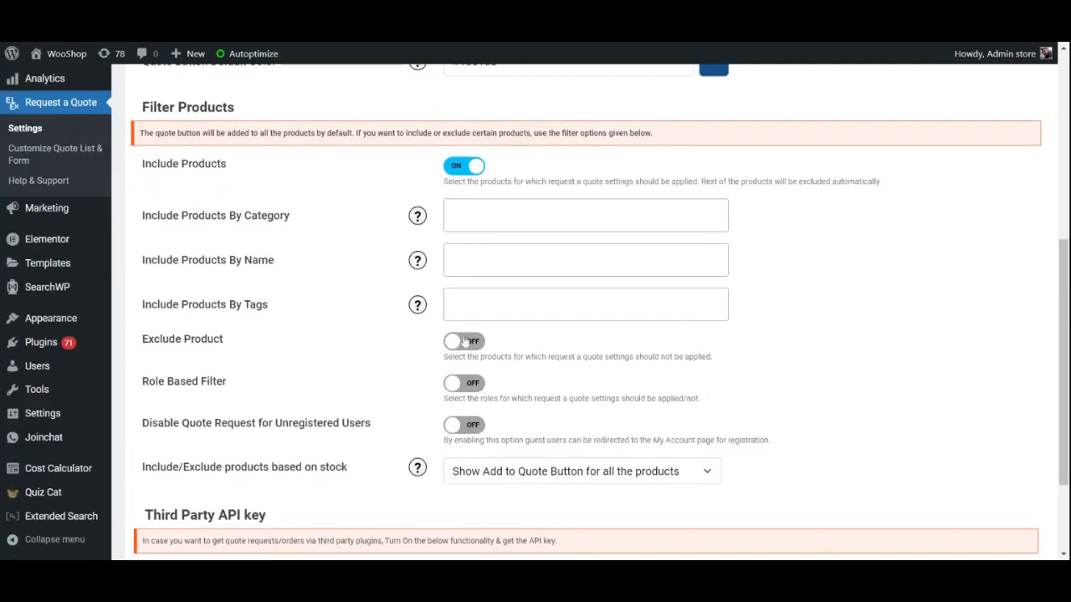
pyautogui.click(462, 341)
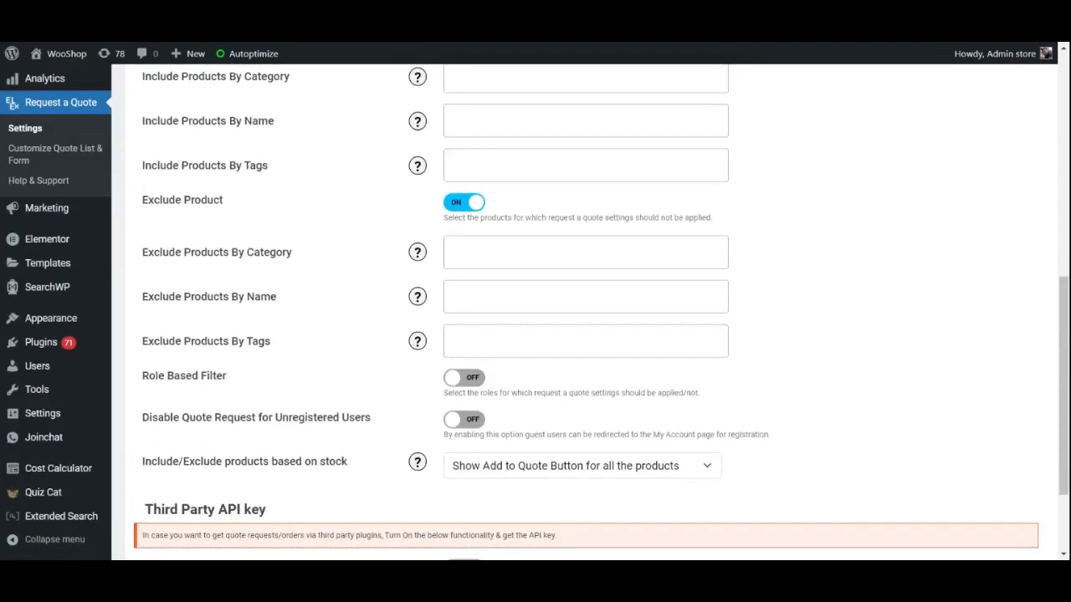
pyautogui.scroll(-3)
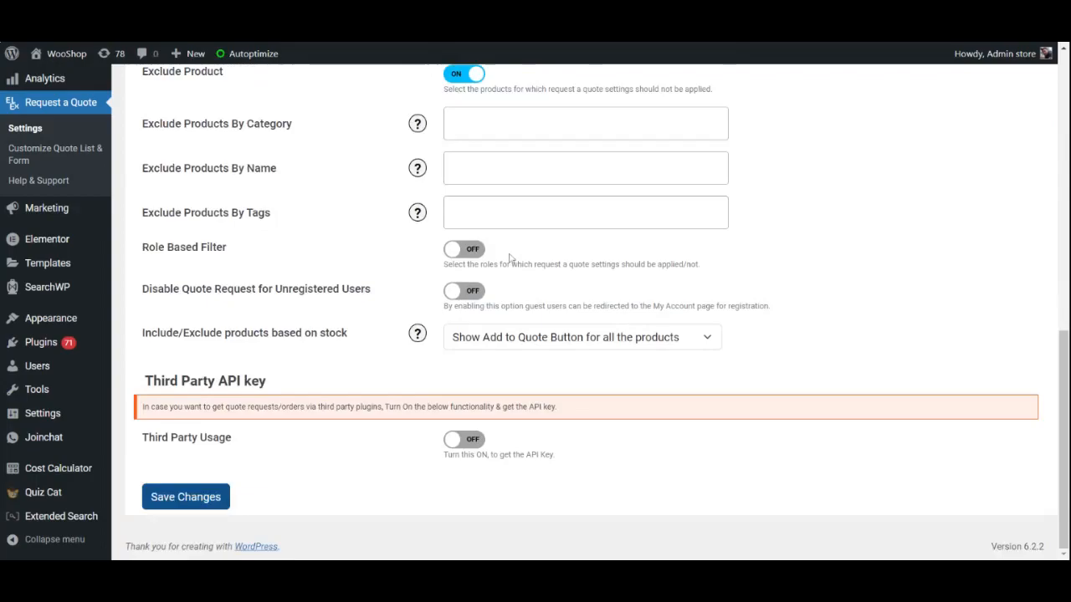
pyautogui.moveTo(492, 254)
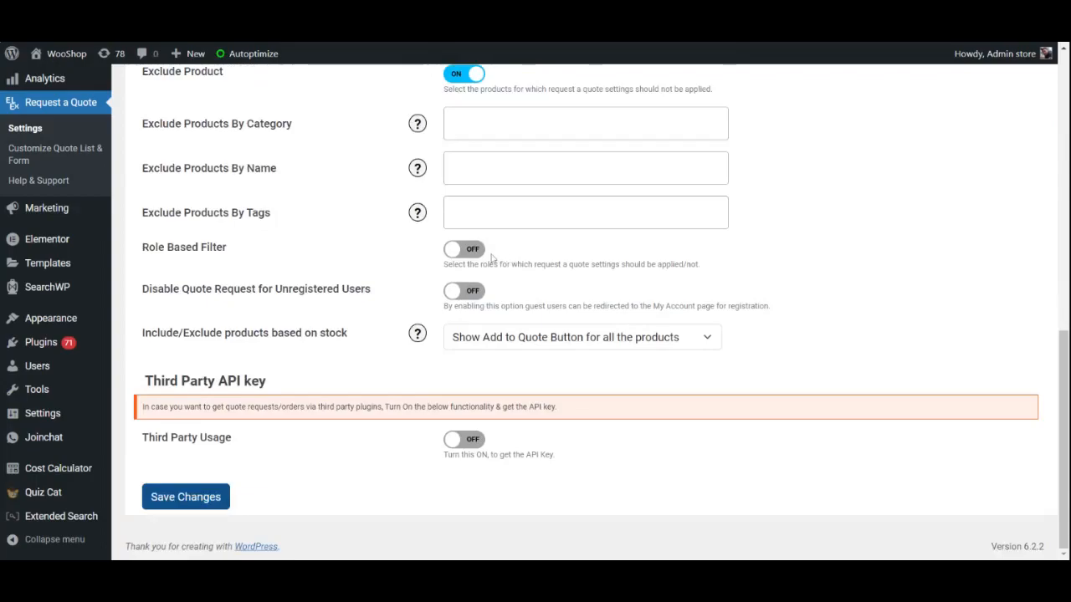
# Switch on Role Based Filter, blocking of unregistered users' quotes, and Third Party Usage
pyautogui.click(464, 250)
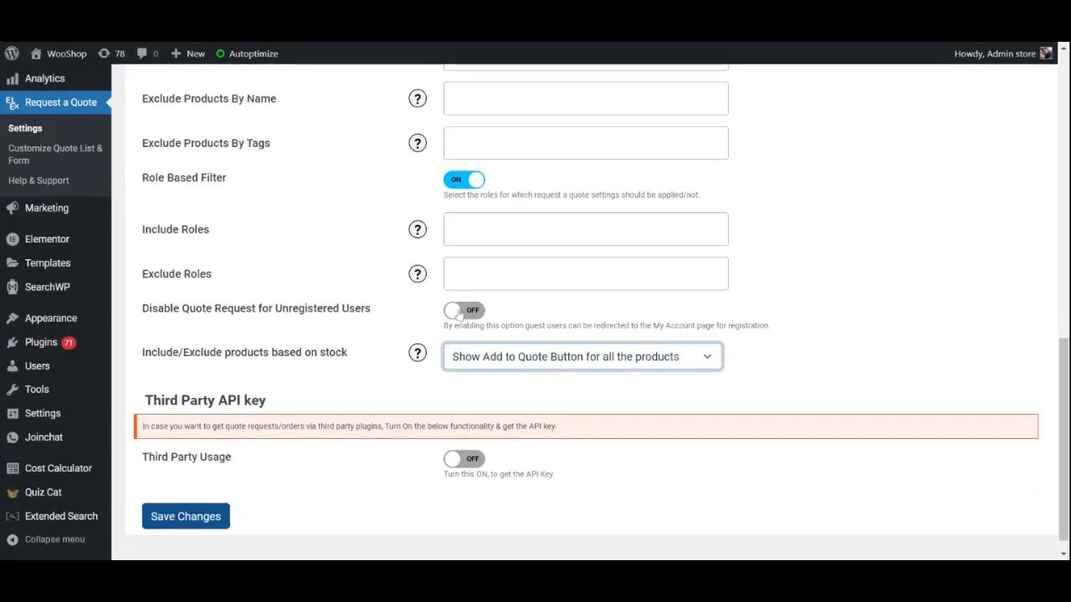
pyautogui.click(462, 310)
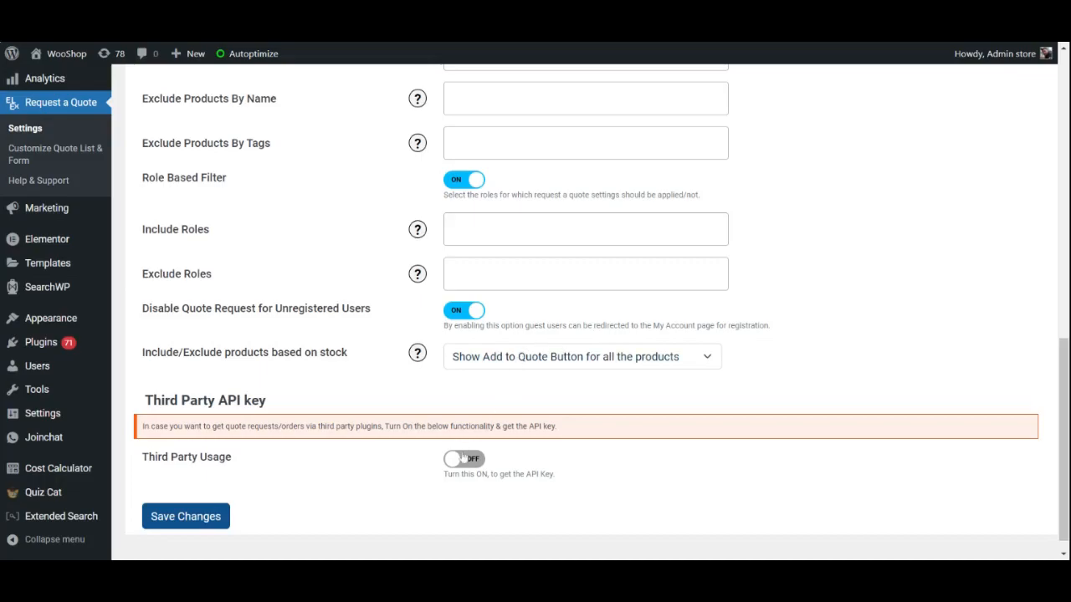
pyautogui.click(463, 458)
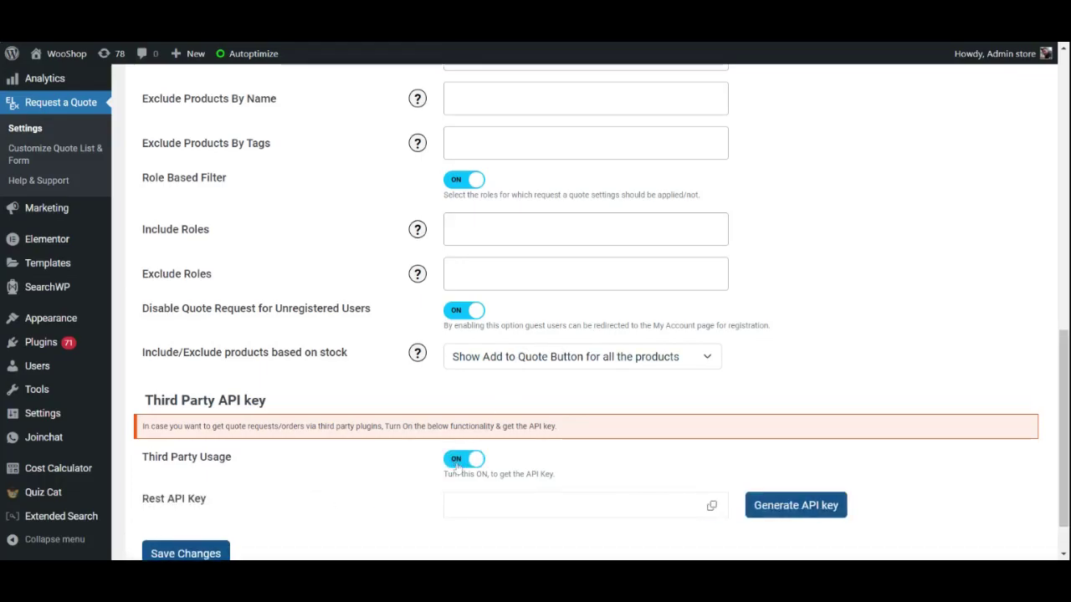
pyautogui.scroll(-3)
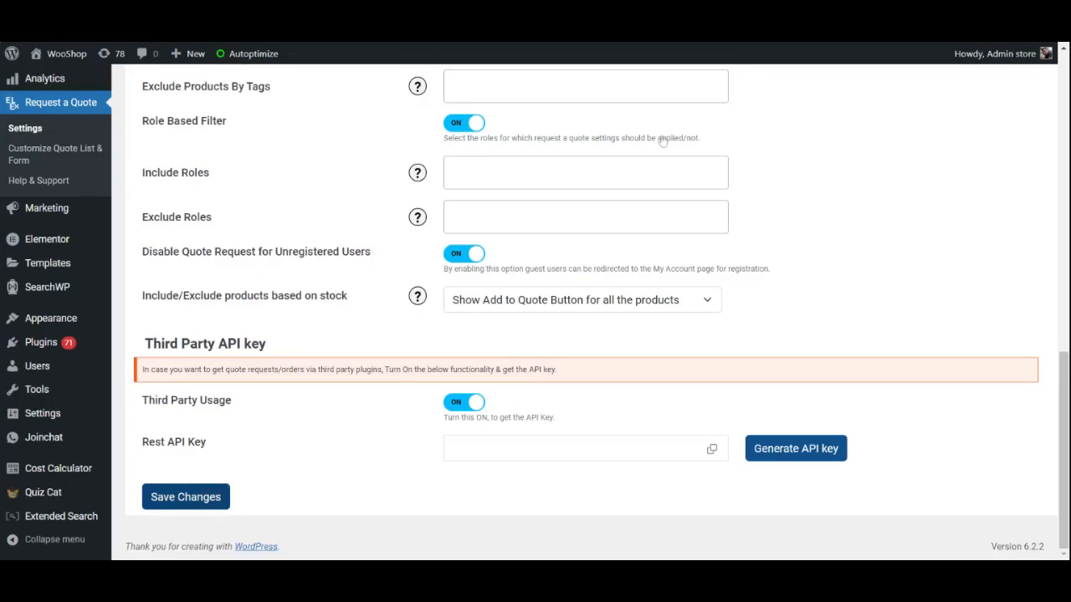
pyautogui.moveTo(973, 42)
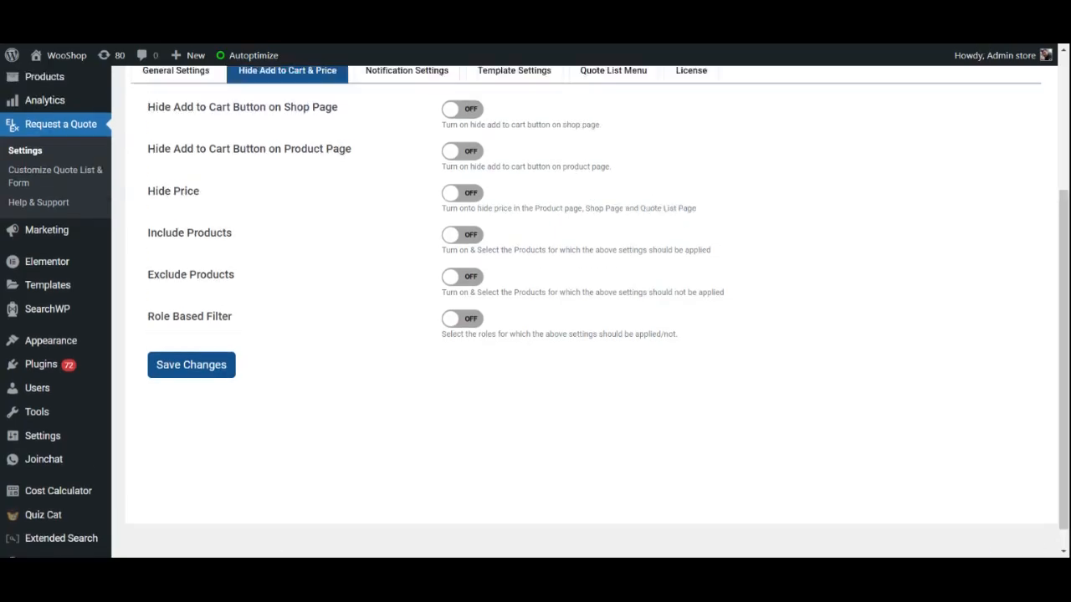
# Hide Add to Cart on the shop page and enable Include and Exclude Products filters
pyautogui.click(462, 109)
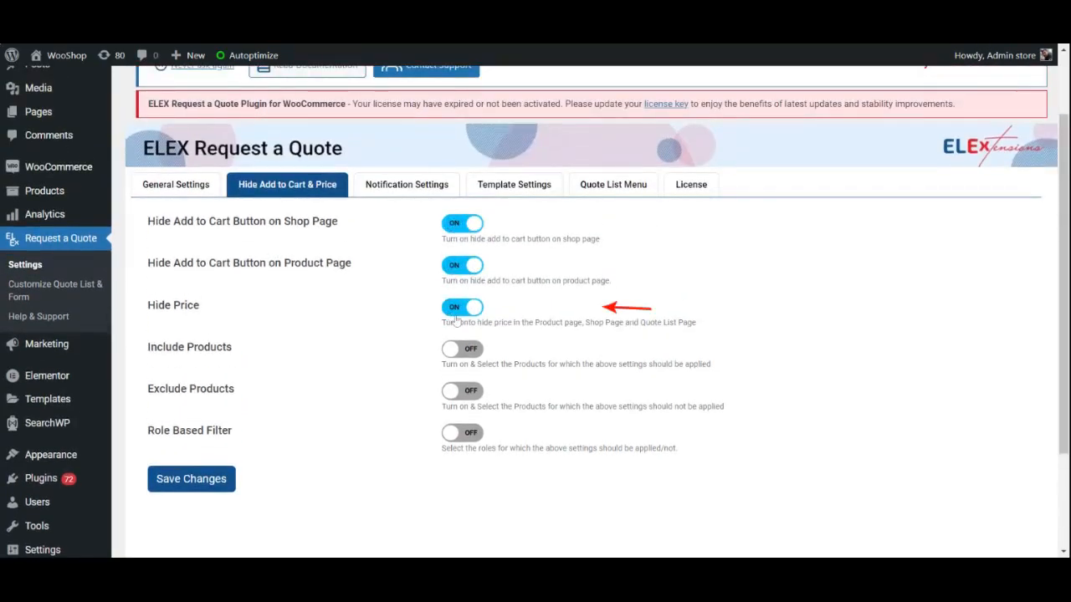
pyautogui.click(462, 350)
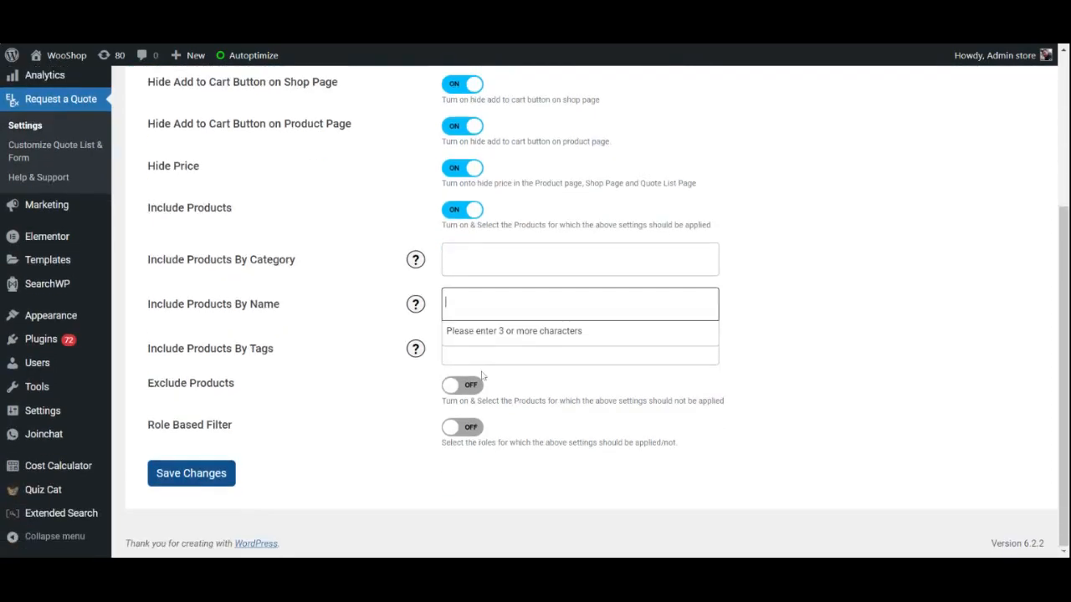
pyautogui.click(579, 348)
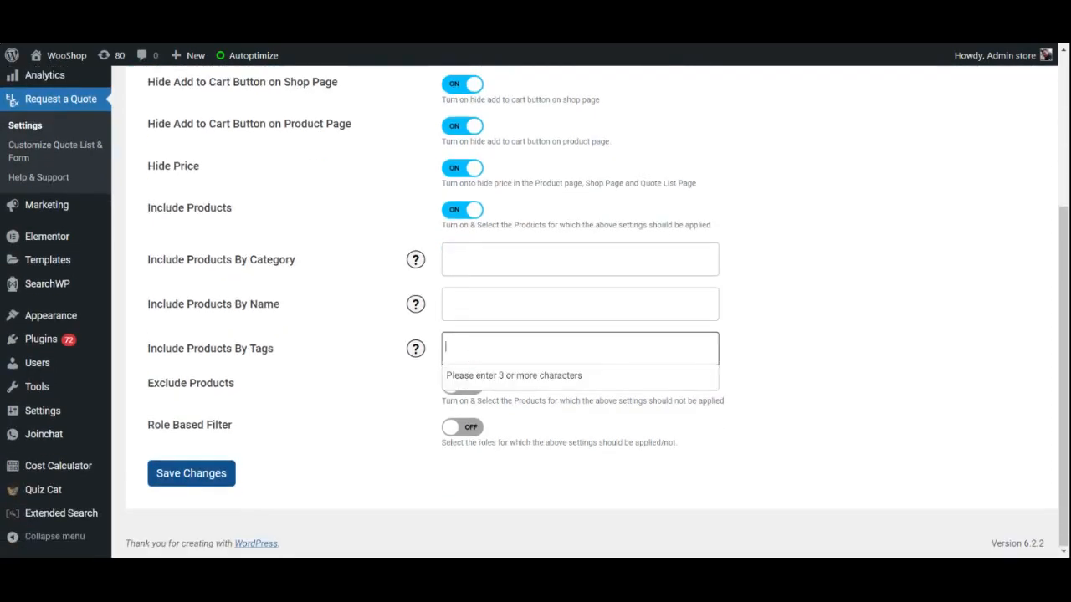
pyautogui.click(461, 385)
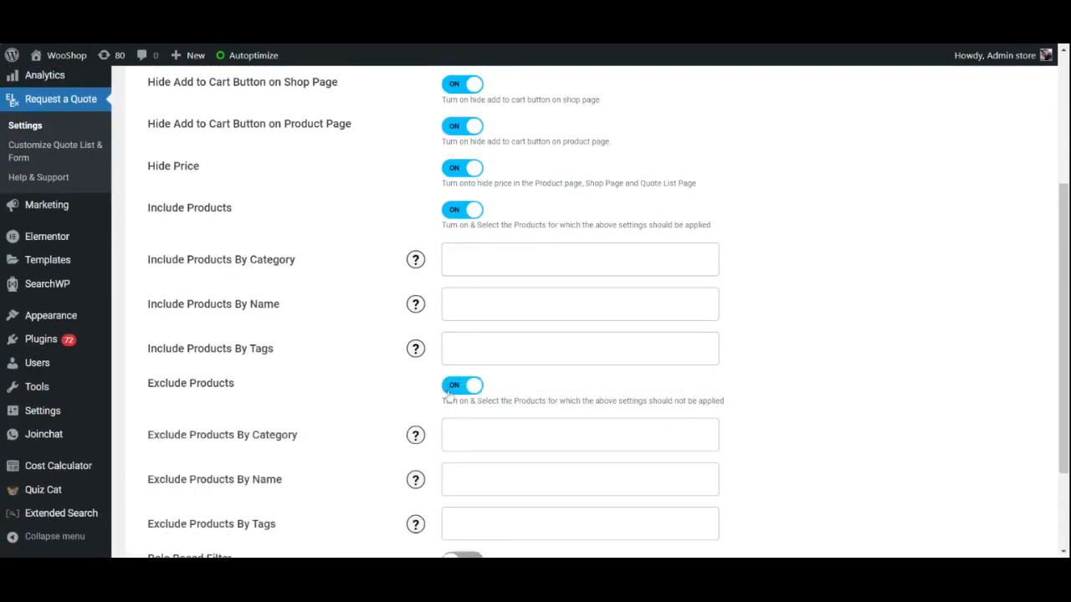
# Enable the remaining Hide Add to Cart and Hide Price options further down the tab
pyautogui.scroll(-3)
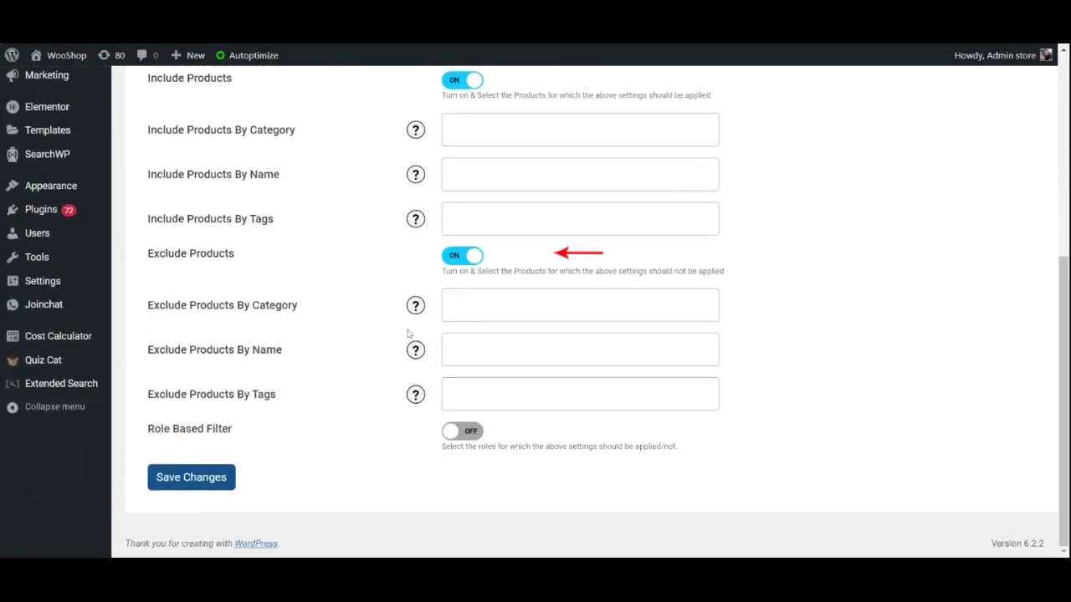
pyautogui.click(579, 393)
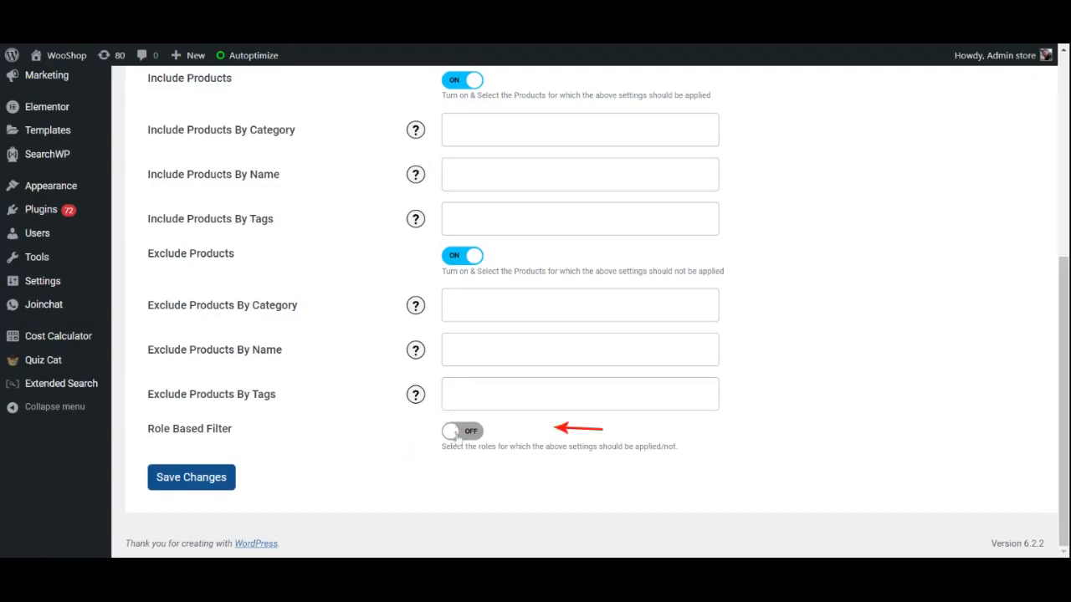
pyautogui.click(462, 432)
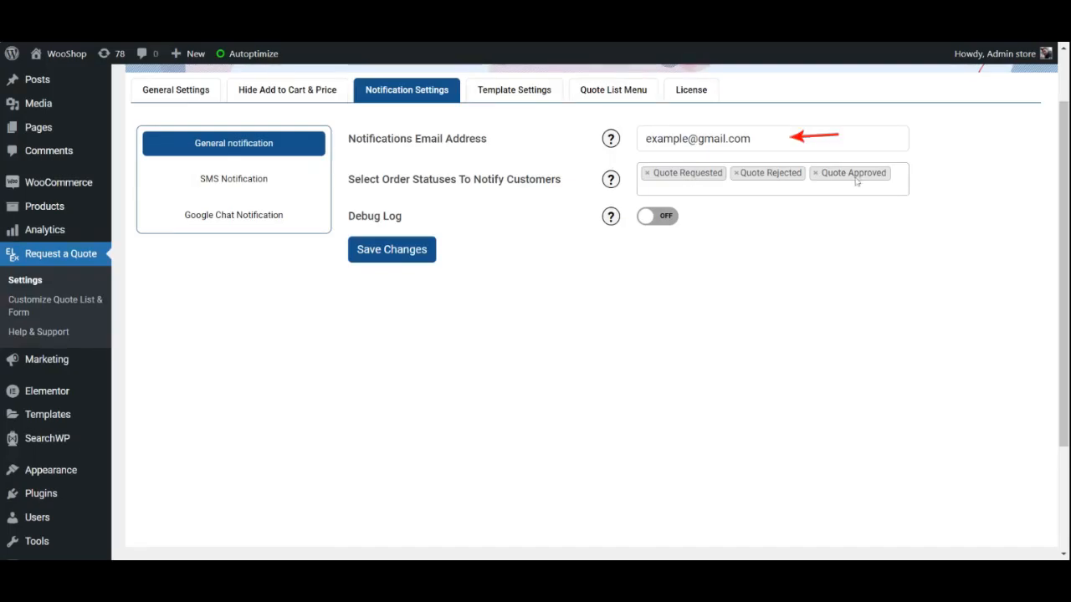
# Turn on the notification Debug Log and move to the SMS Notification section
pyautogui.click(656, 216)
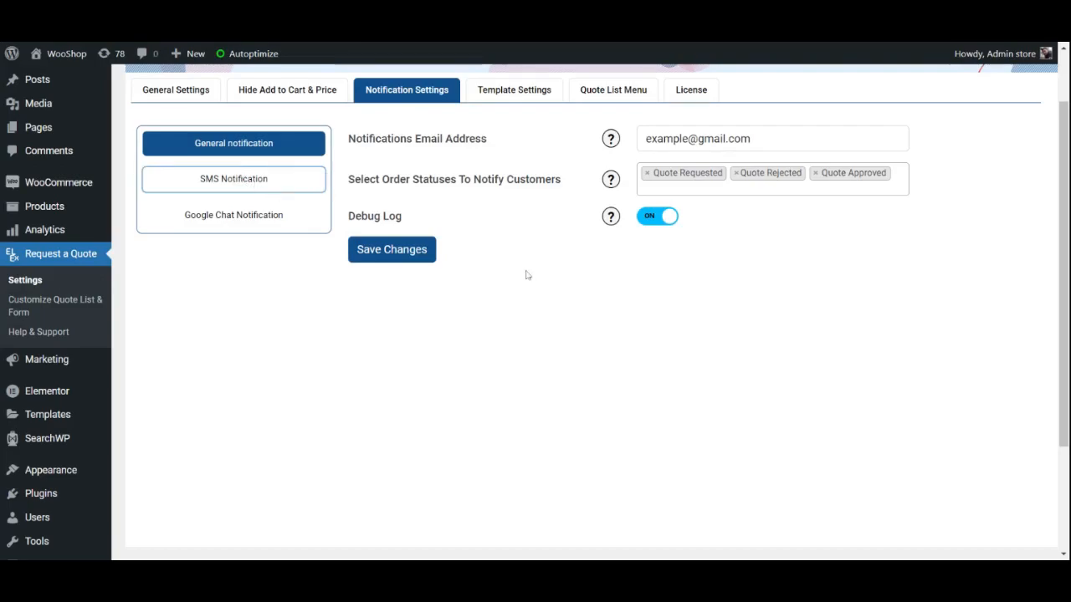
pyautogui.click(234, 179)
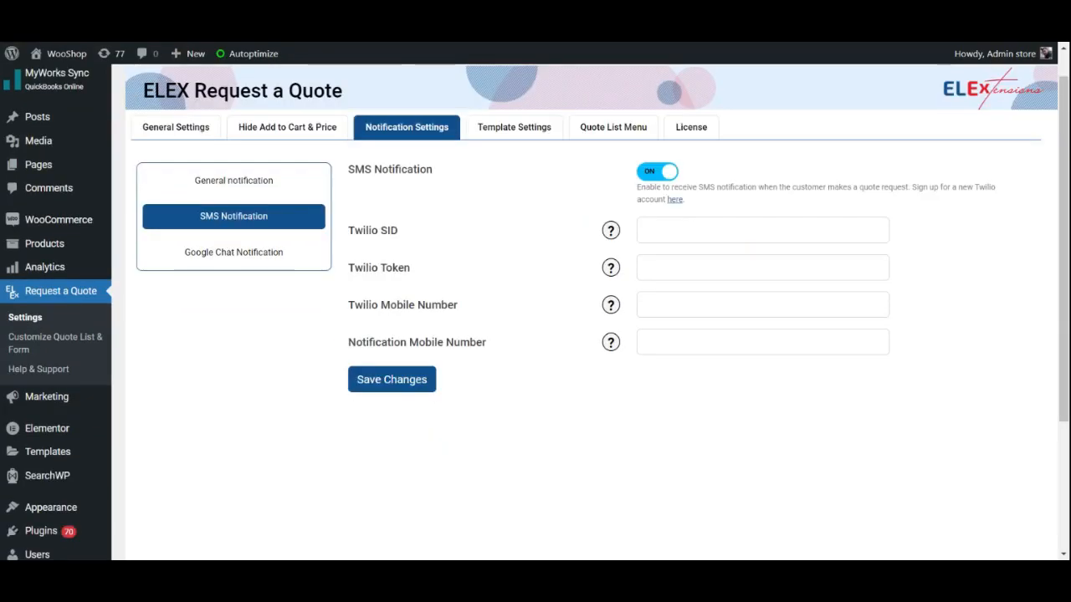
# Review the Twilio SID and Token fields, then switch SMS Notification off
pyautogui.click(760, 231)
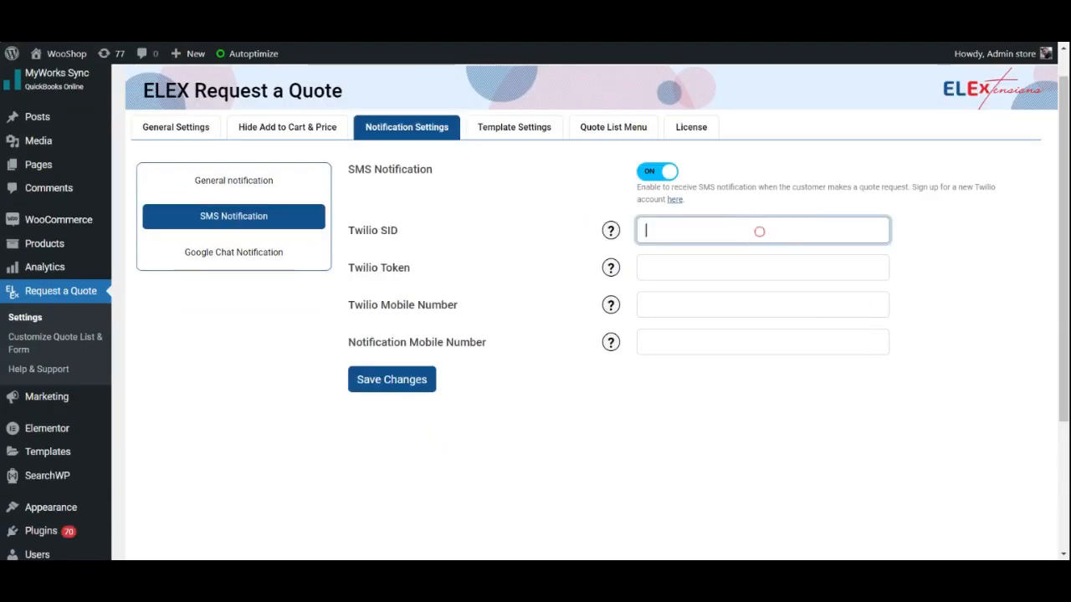
pyautogui.click(763, 268)
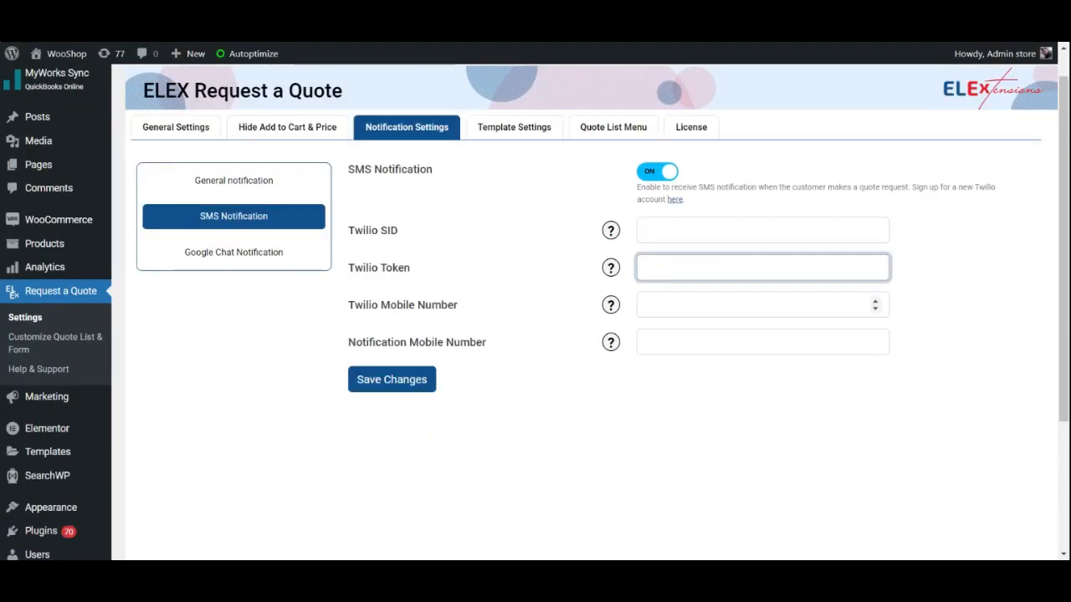
pyautogui.click(761, 305)
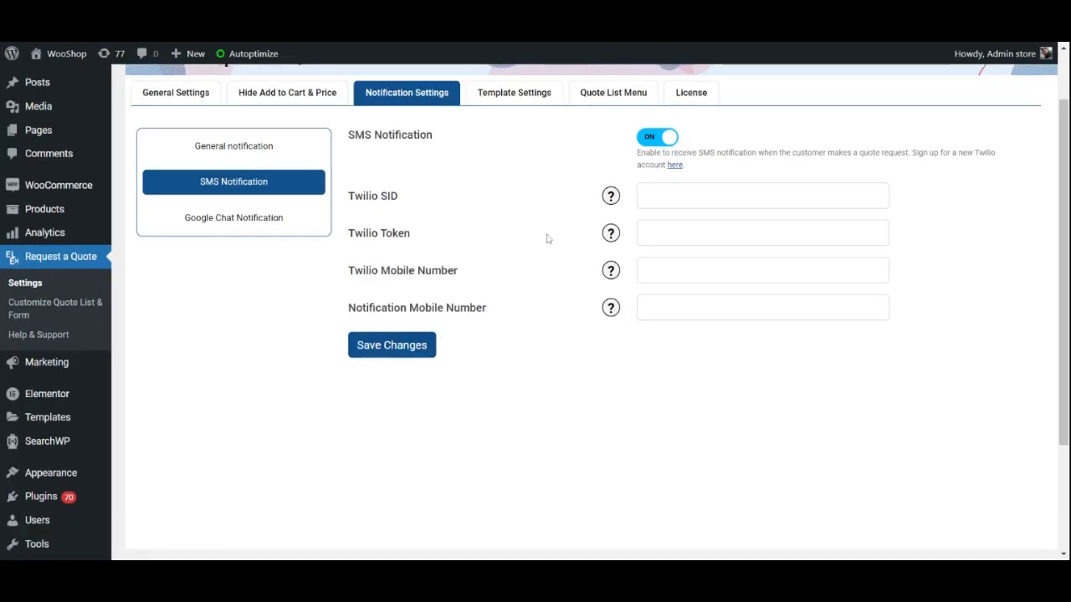
pyautogui.click(656, 138)
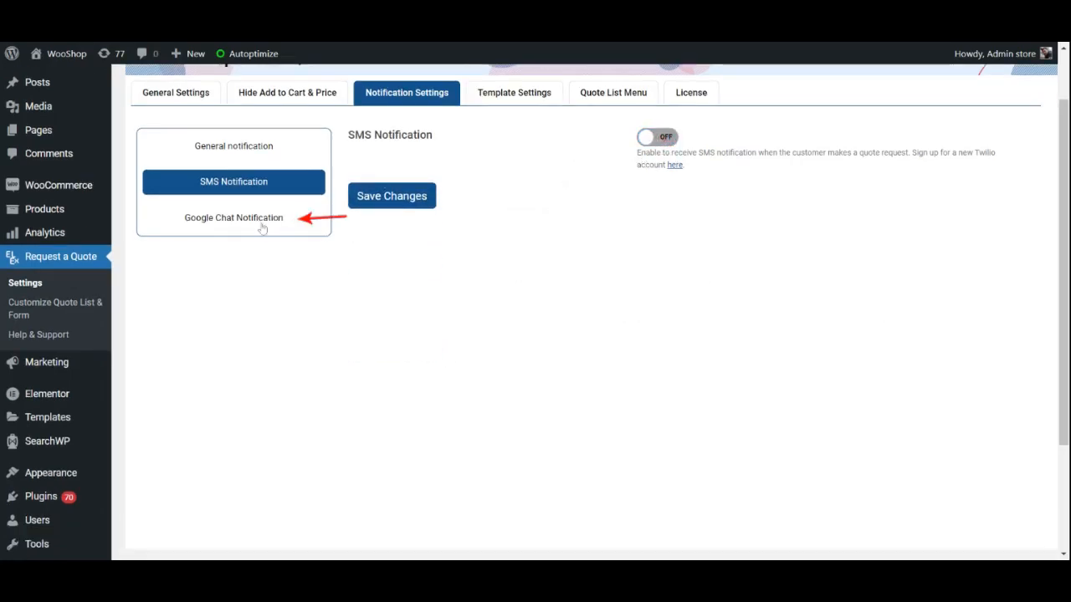
pyautogui.click(211, 217)
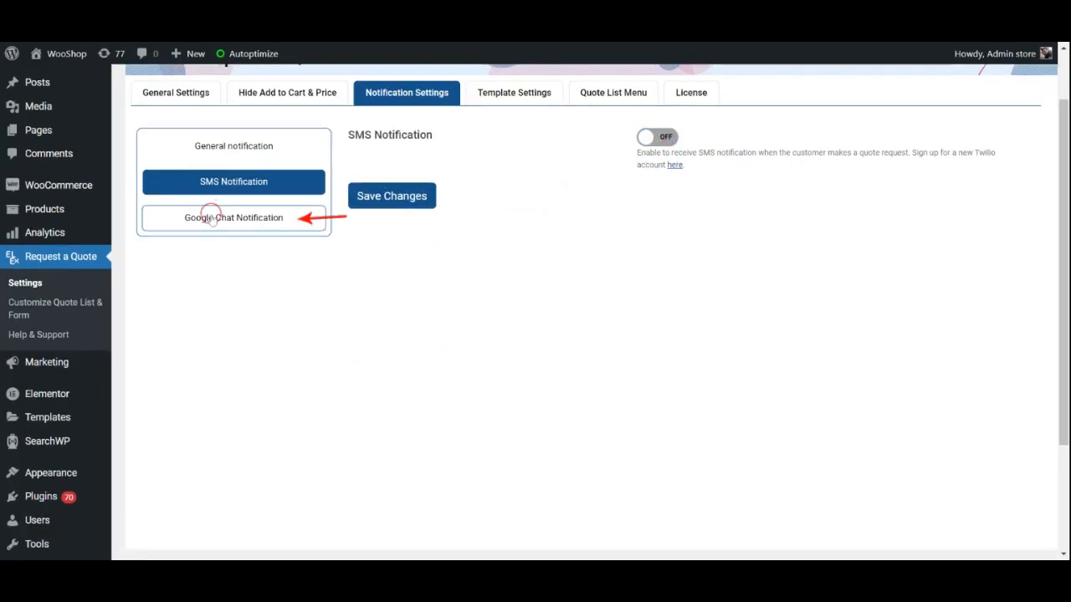
pyautogui.click(235, 218)
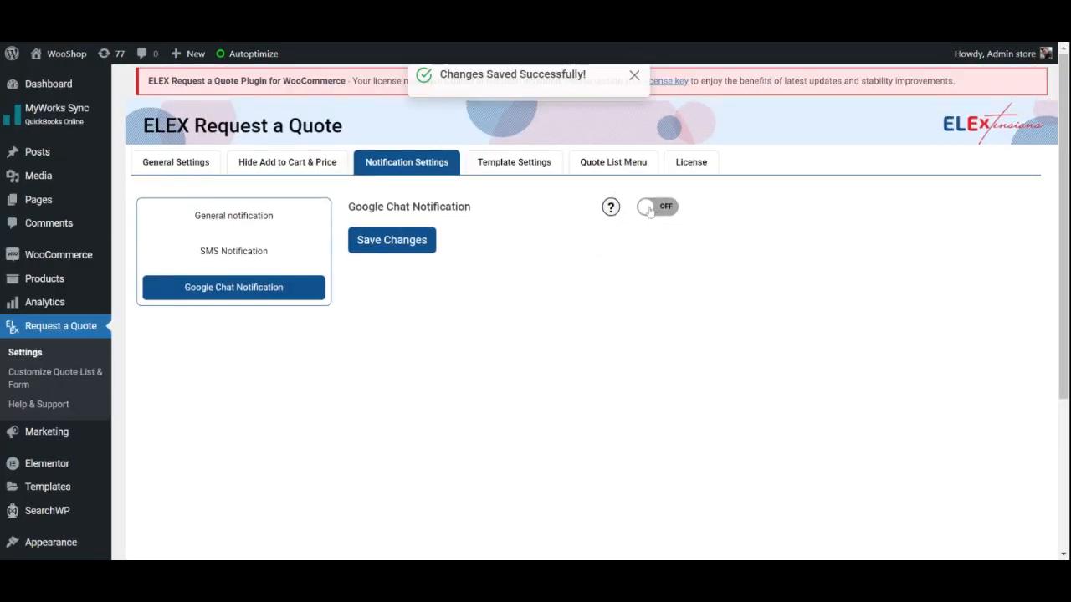
pyautogui.click(656, 207)
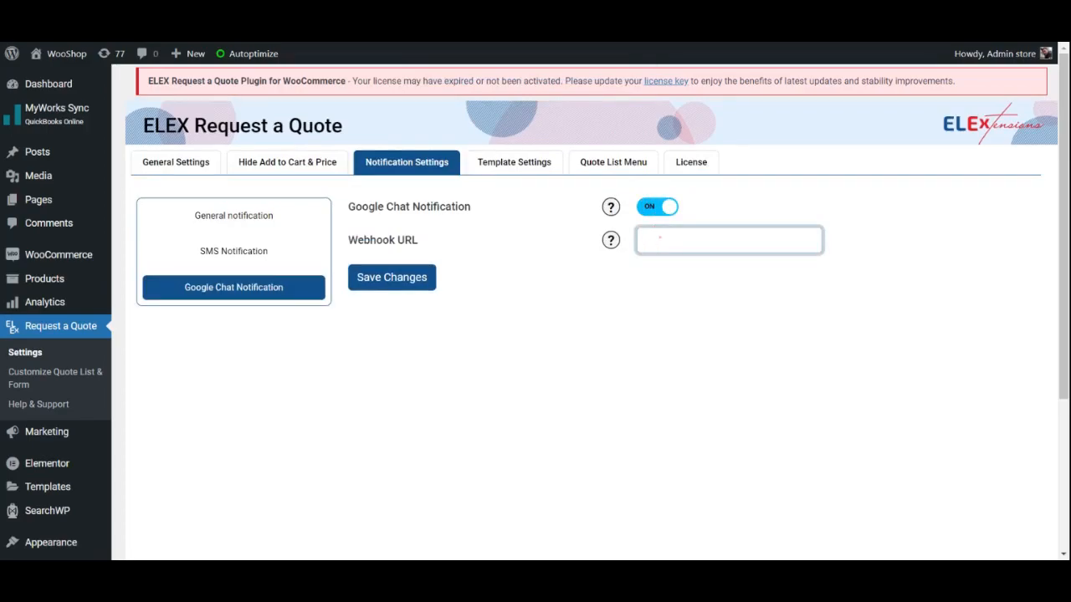
pyautogui.click(728, 241)
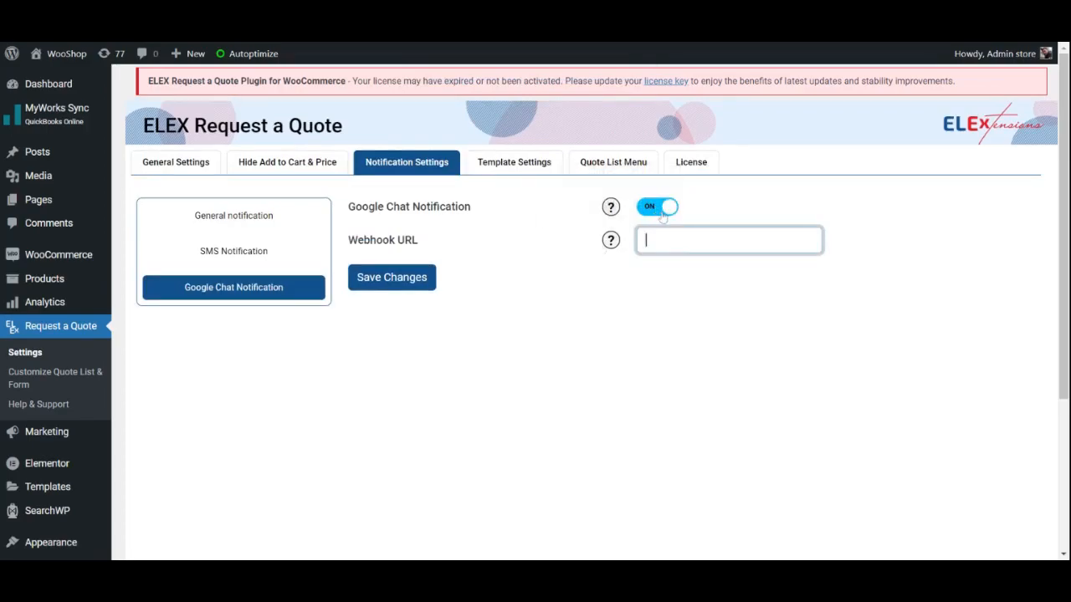
pyautogui.click(656, 207)
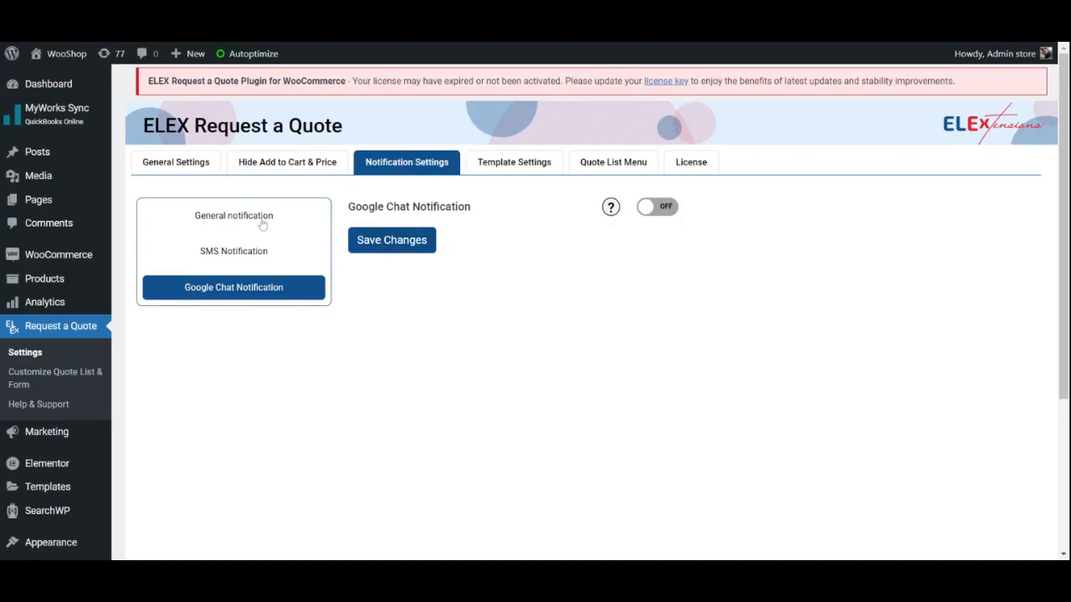
pyautogui.moveTo(520, 160)
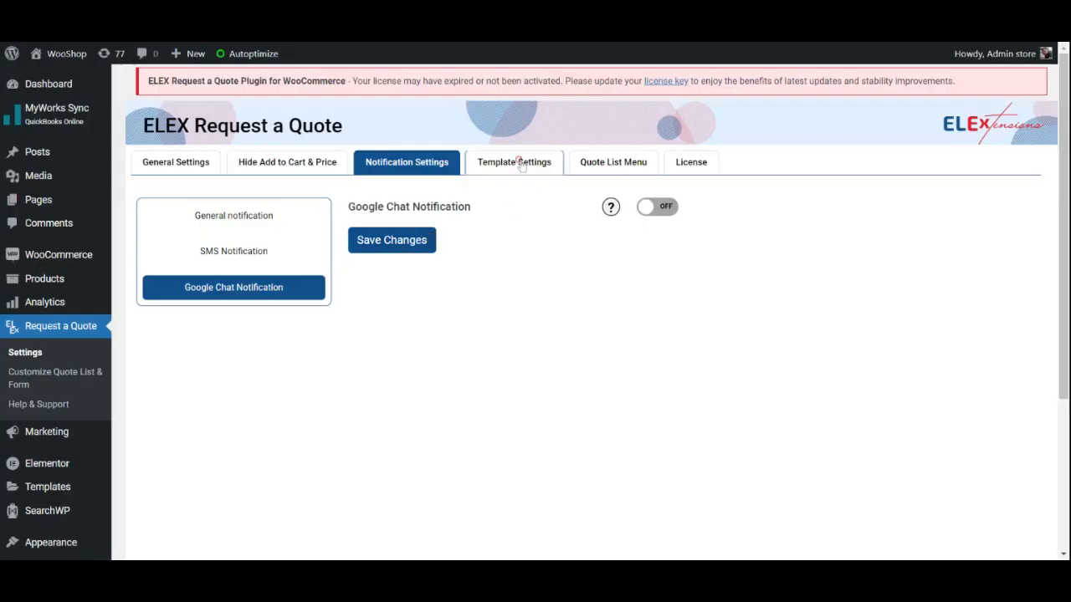
# Enable Use Predefined Email Templates in the Template Settings
pyautogui.click(513, 161)
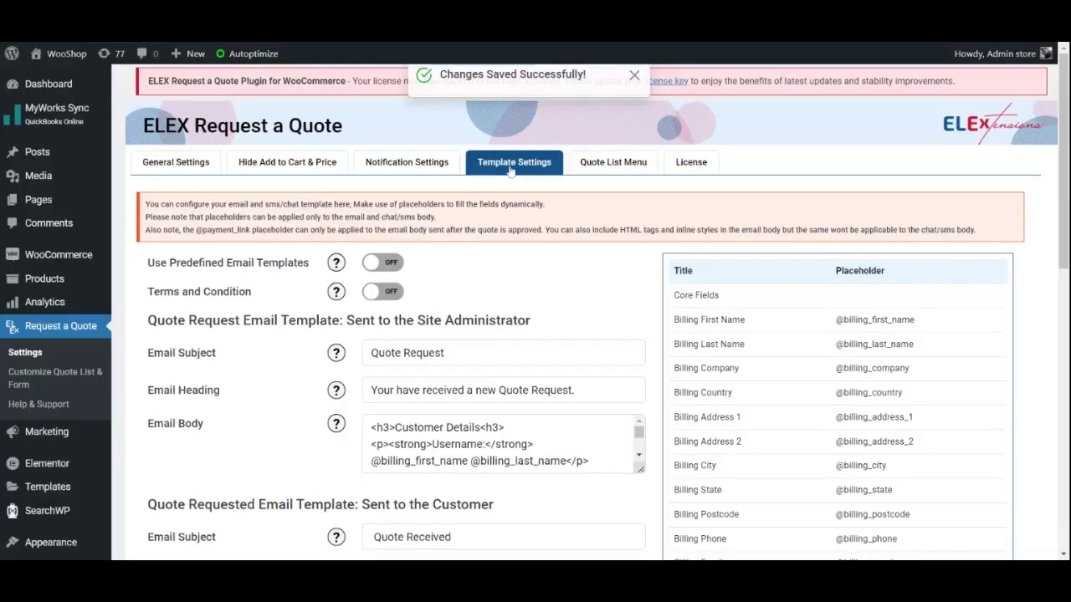
pyautogui.moveTo(438, 267)
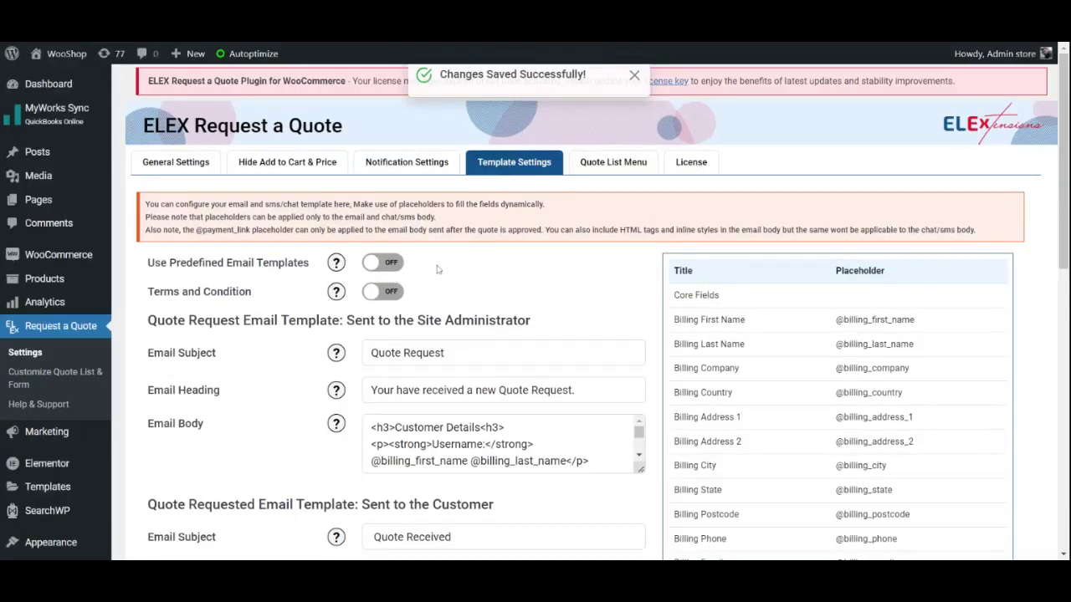
pyautogui.click(634, 73)
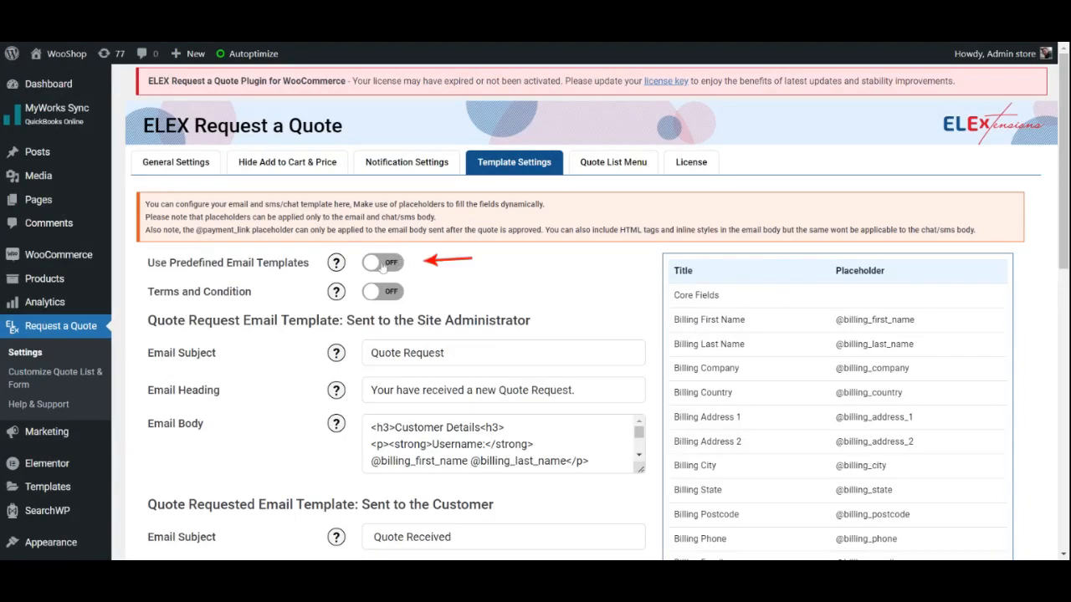
pyautogui.click(381, 262)
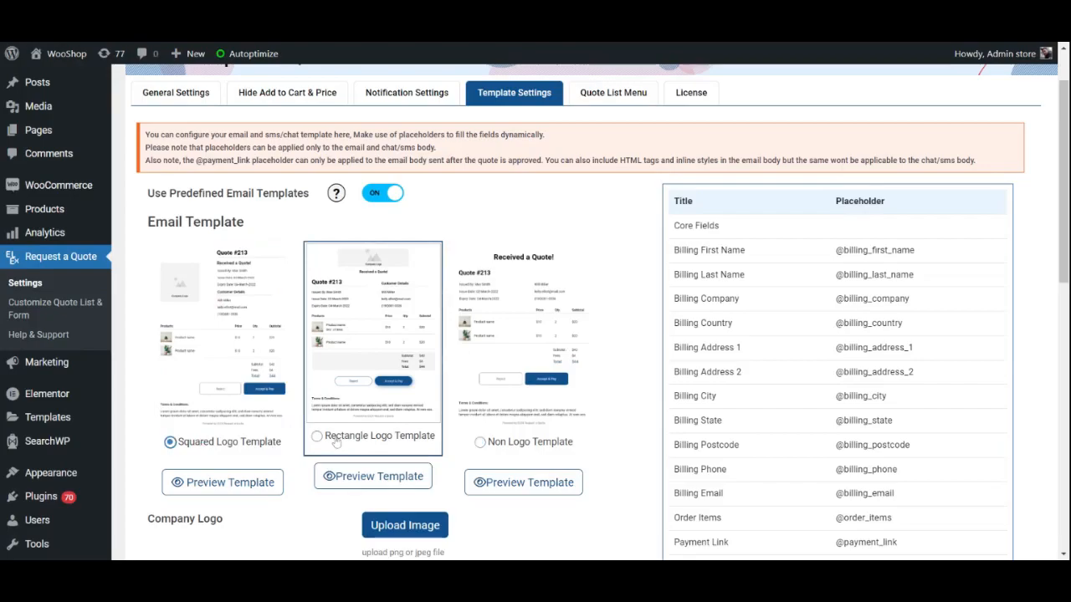
# Toggle Terms and Condition on and then back off in the email templates
pyautogui.scroll(-3)
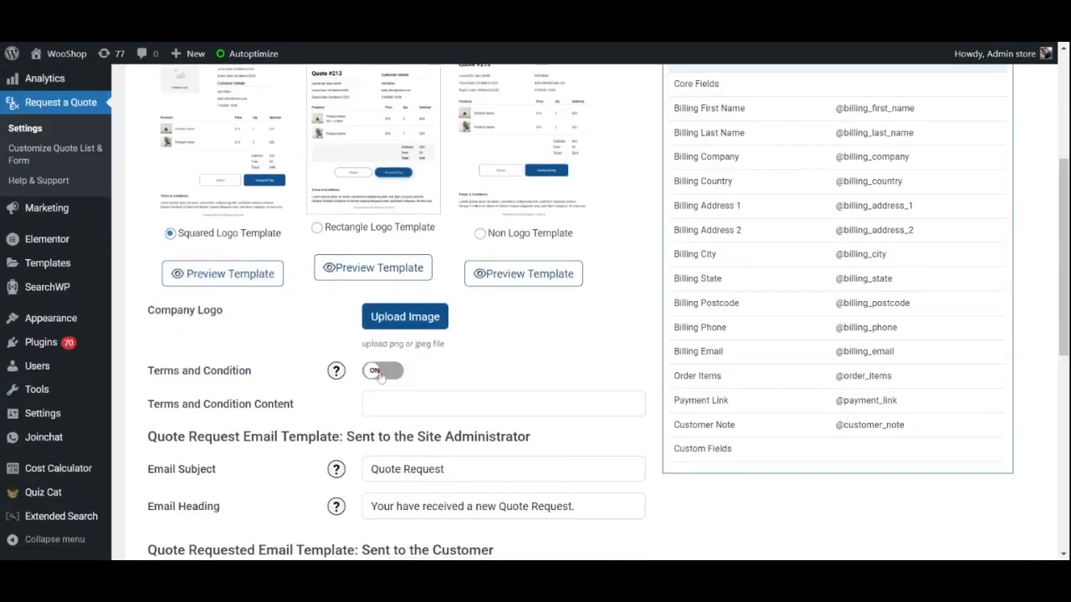
pyautogui.click(382, 371)
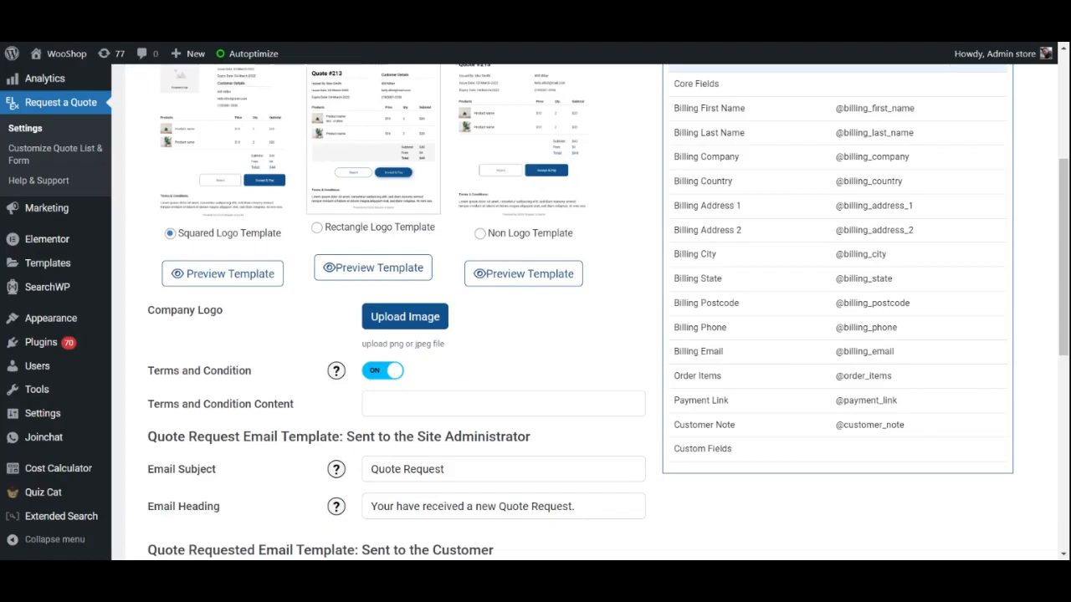
pyautogui.click(381, 372)
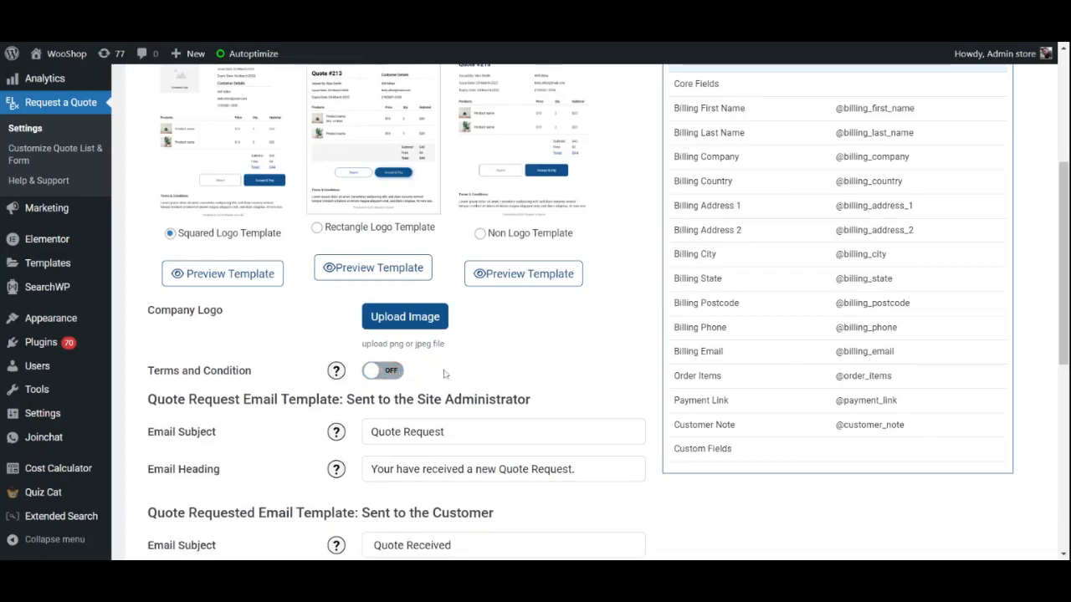
# Save the template settings with predefined email templates enabled
pyautogui.scroll(-3)
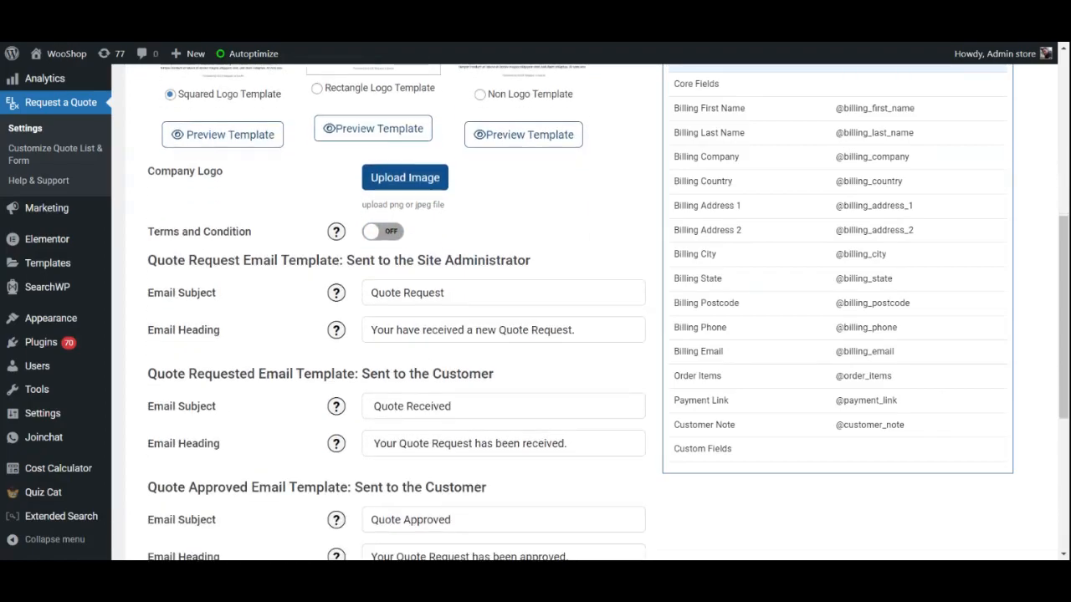
pyautogui.scroll(-3)
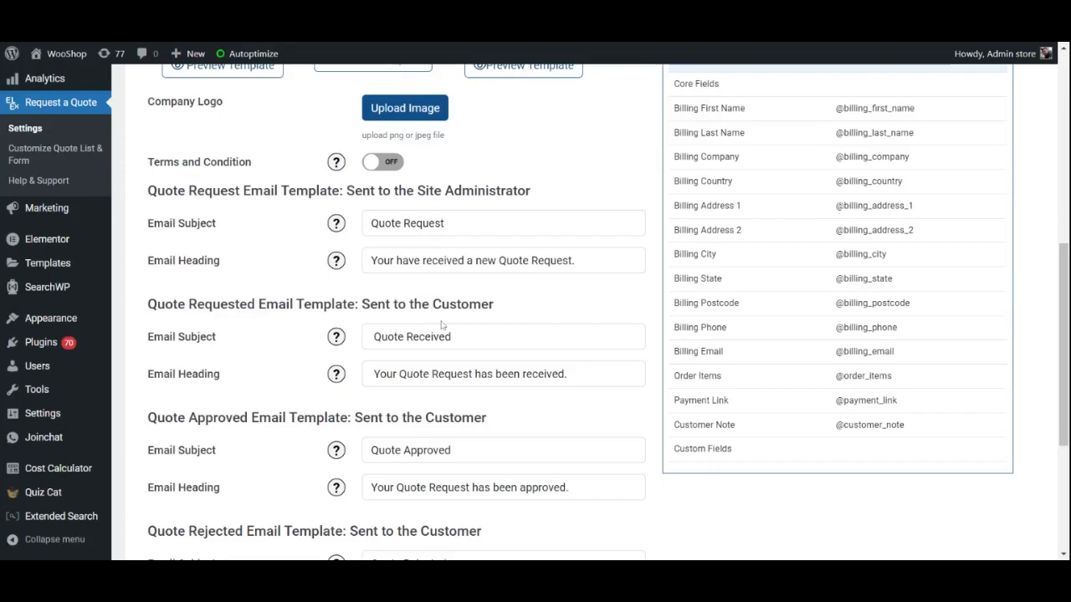
pyautogui.scroll(-3)
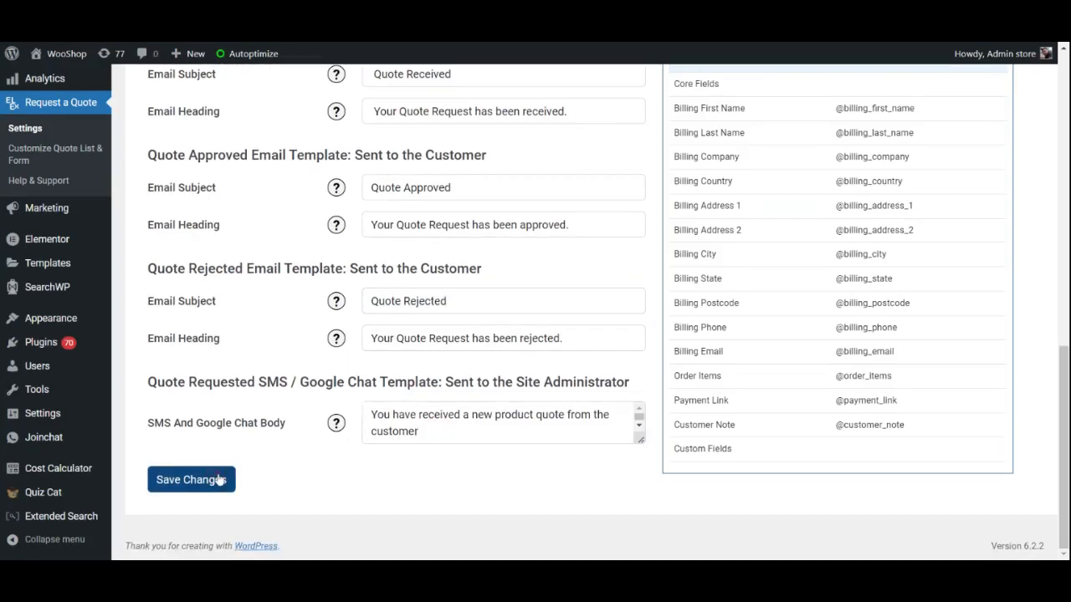
pyautogui.click(191, 479)
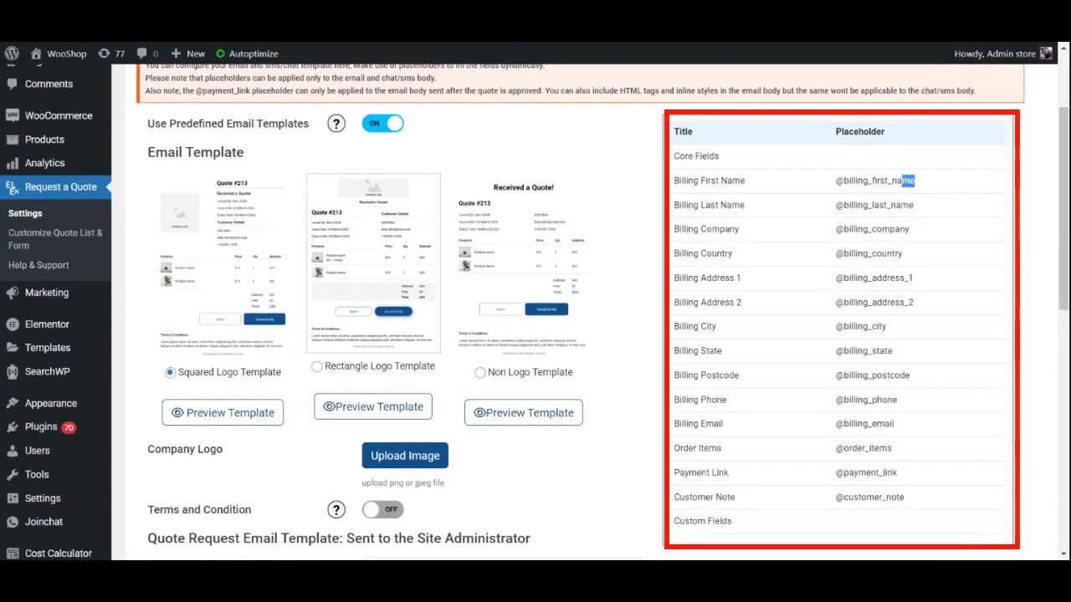
pyautogui.doubleClick(867, 180)
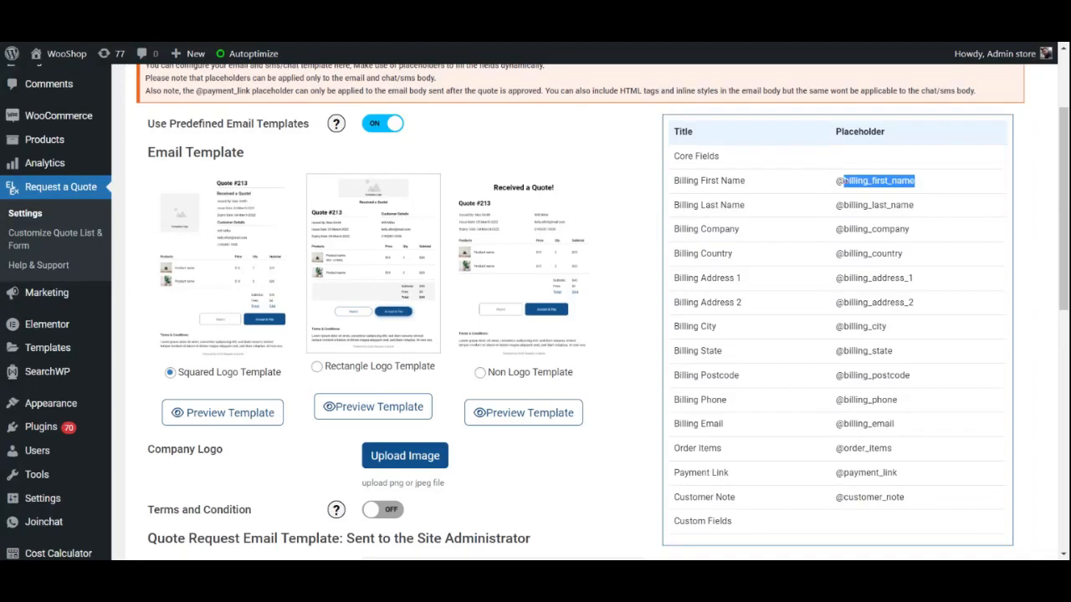
pyautogui.scroll(-3)
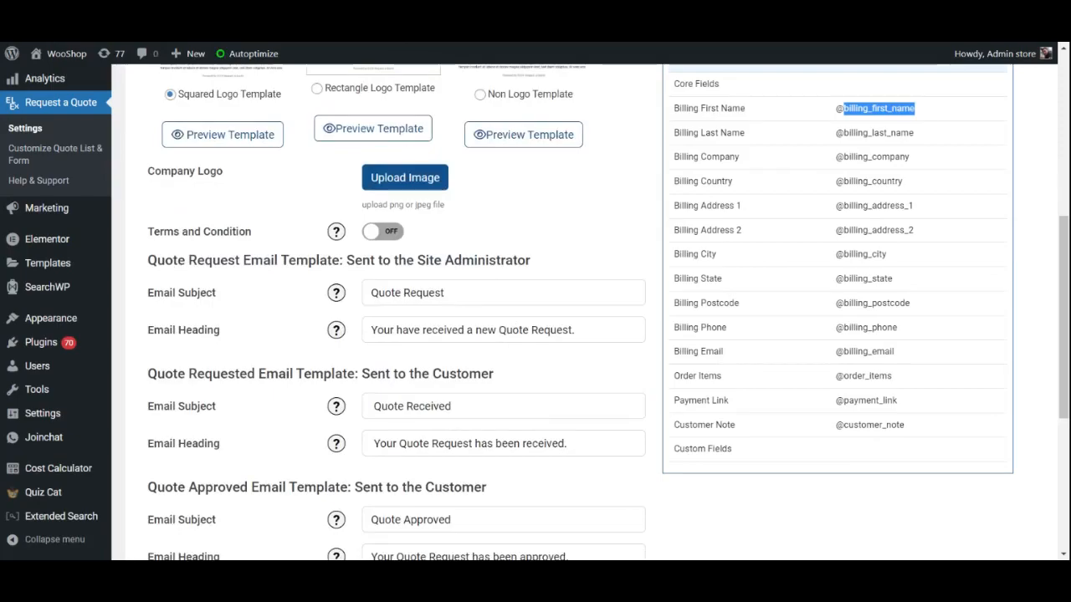
pyautogui.click(613, 165)
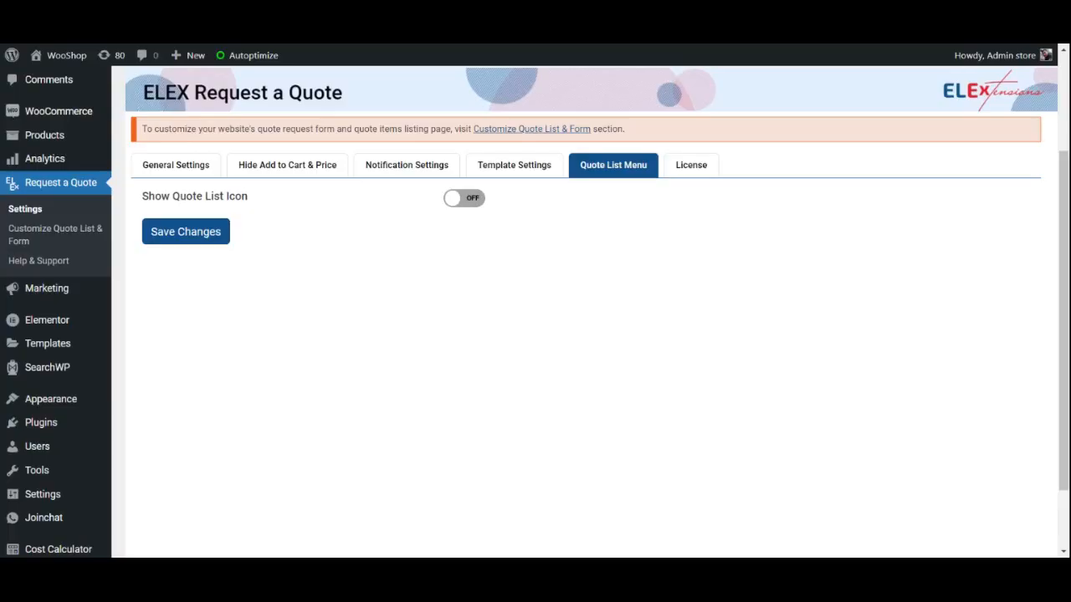
# Enable the quote list icon with pop-up on hover, Fixed icon type and a button label
pyautogui.click(462, 197)
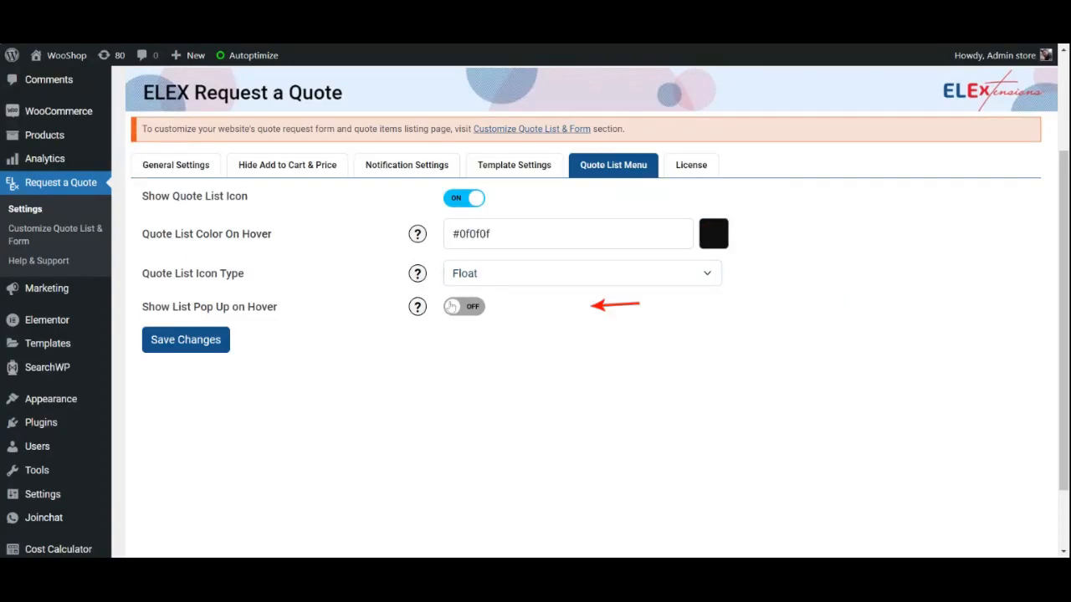
pyautogui.click(461, 306)
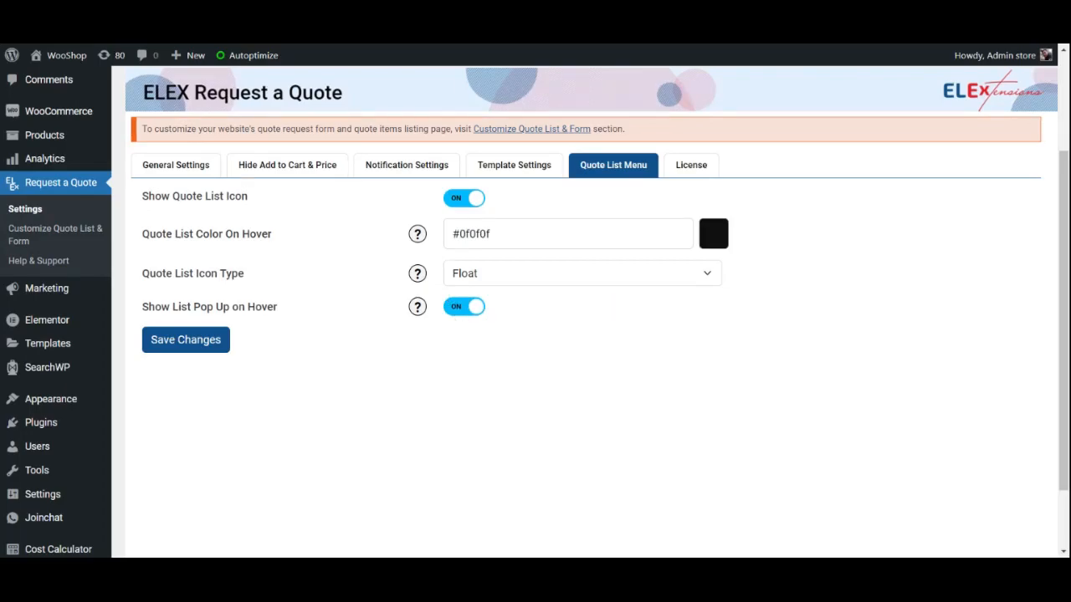
pyautogui.click(572, 276)
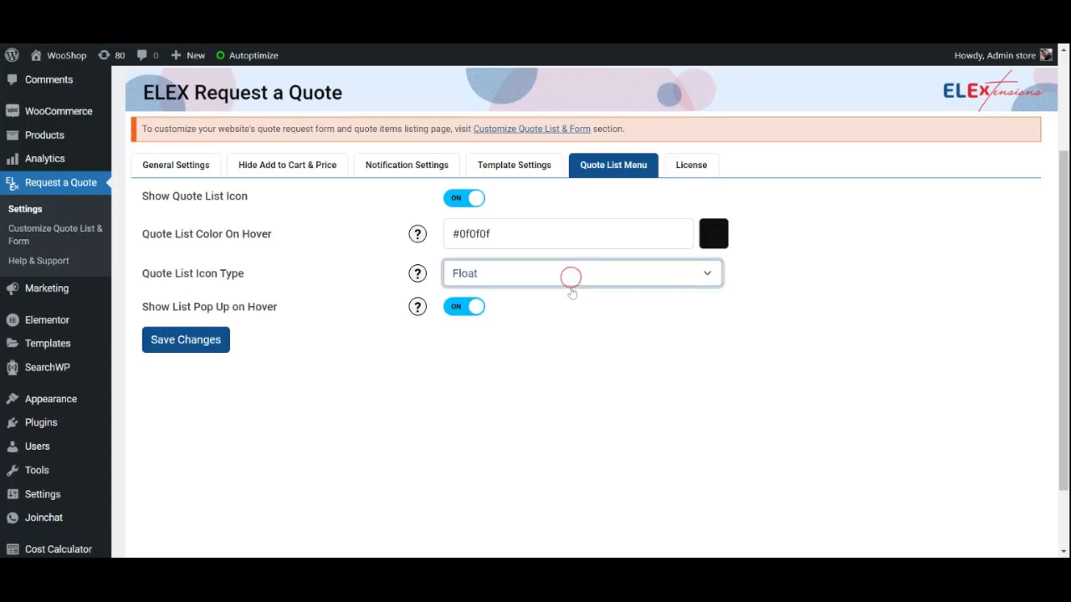
pyautogui.click(582, 273)
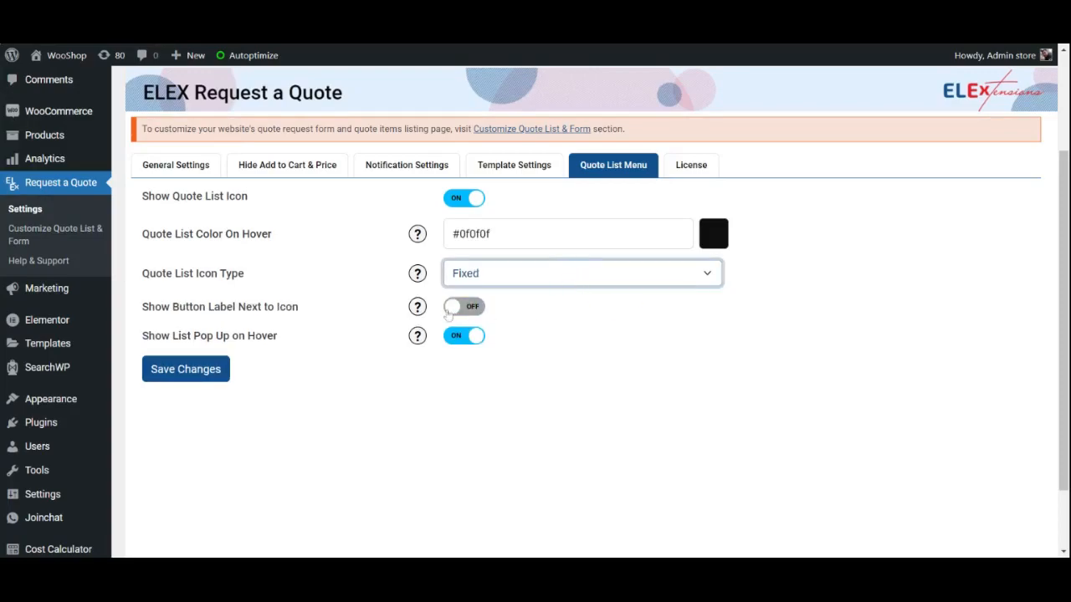
pyautogui.click(463, 306)
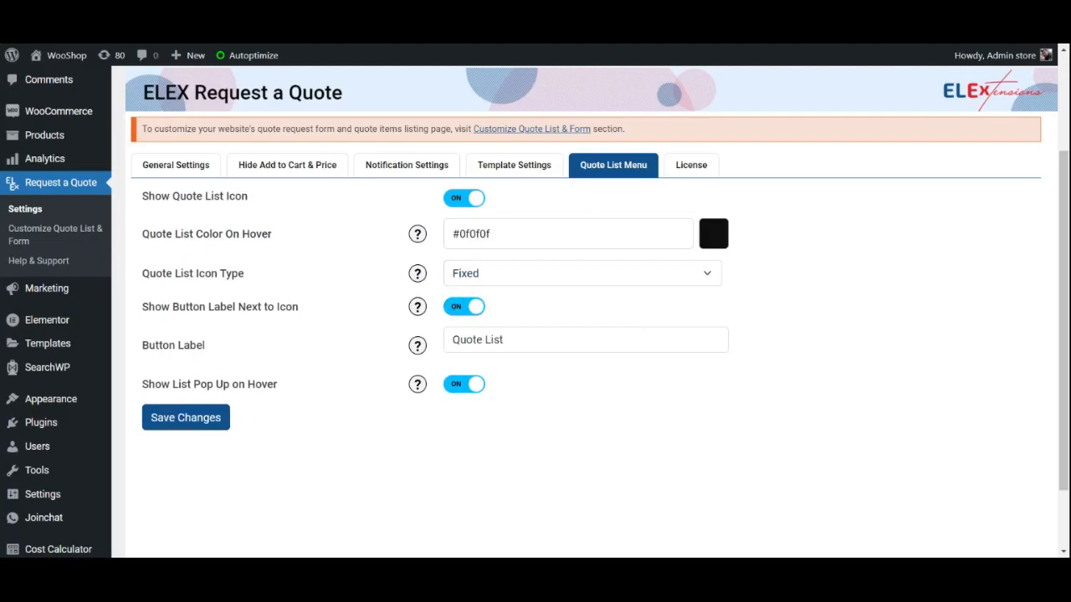
pyautogui.moveTo(917, 184)
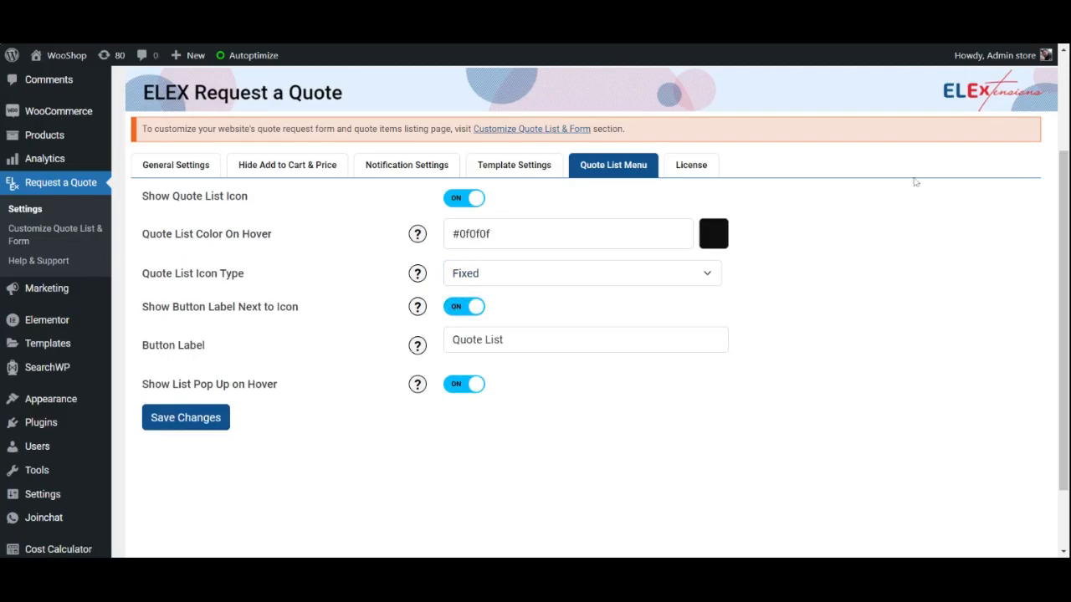
pyautogui.moveTo(927, 46)
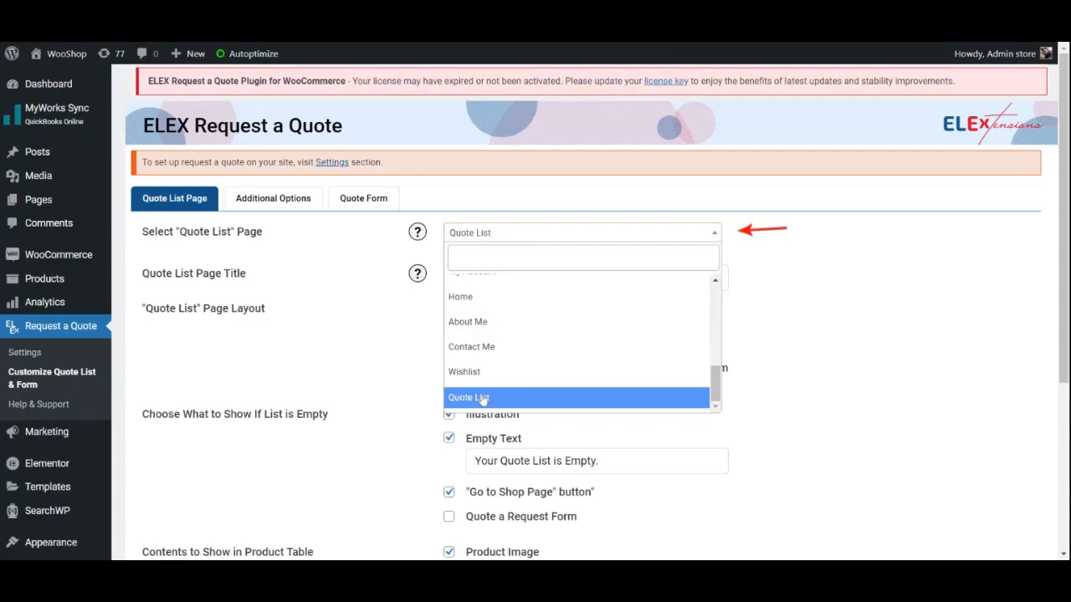
# Choose 'Quote List' as the quote list page
pyautogui.click(469, 398)
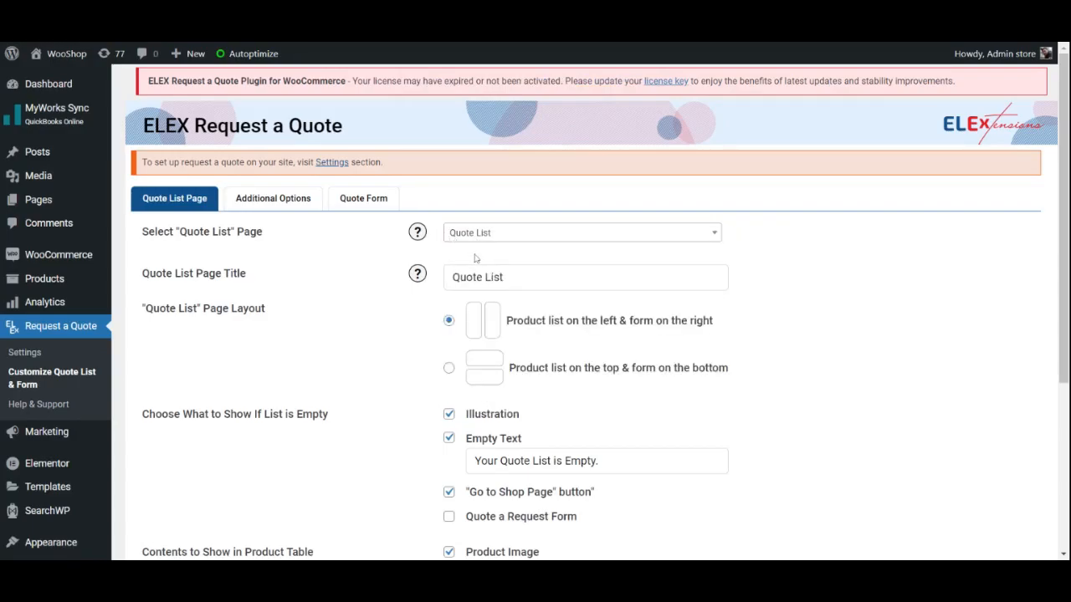
pyautogui.moveTo(512, 253)
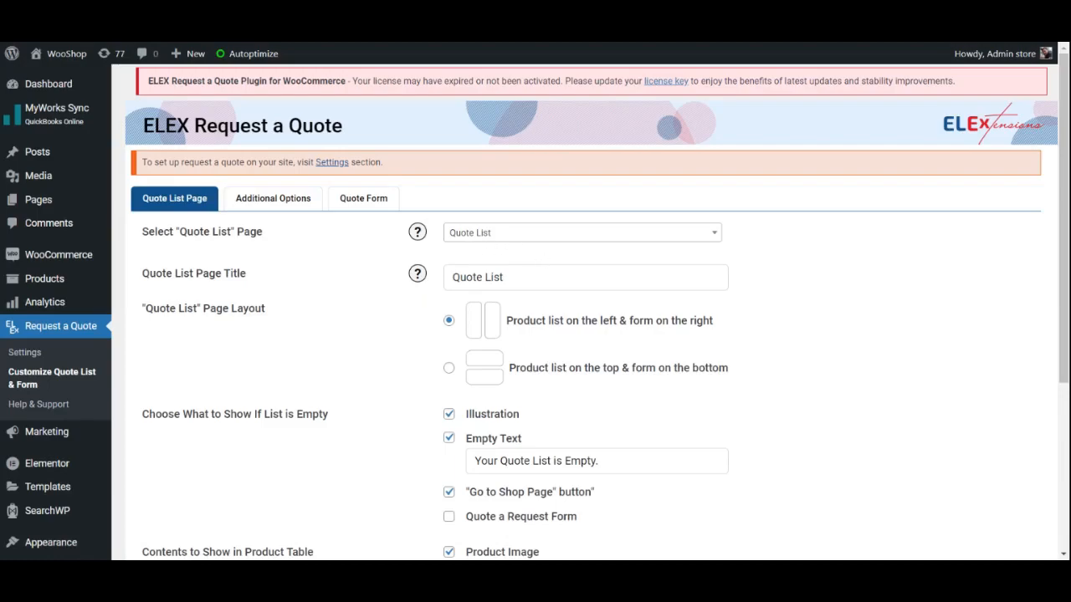
pyautogui.scroll(-3)
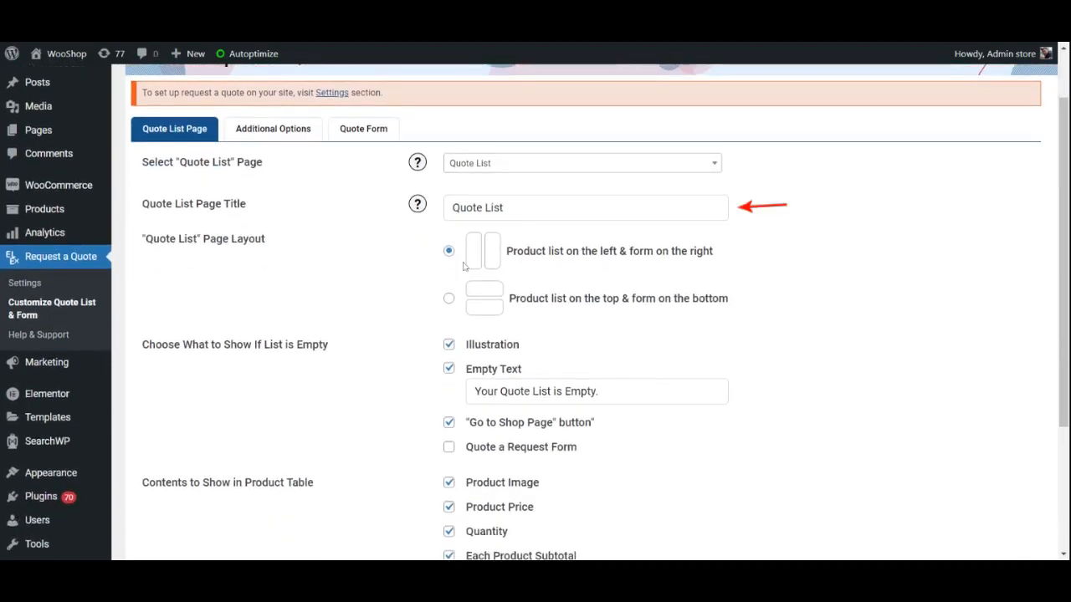
pyautogui.scroll(-3)
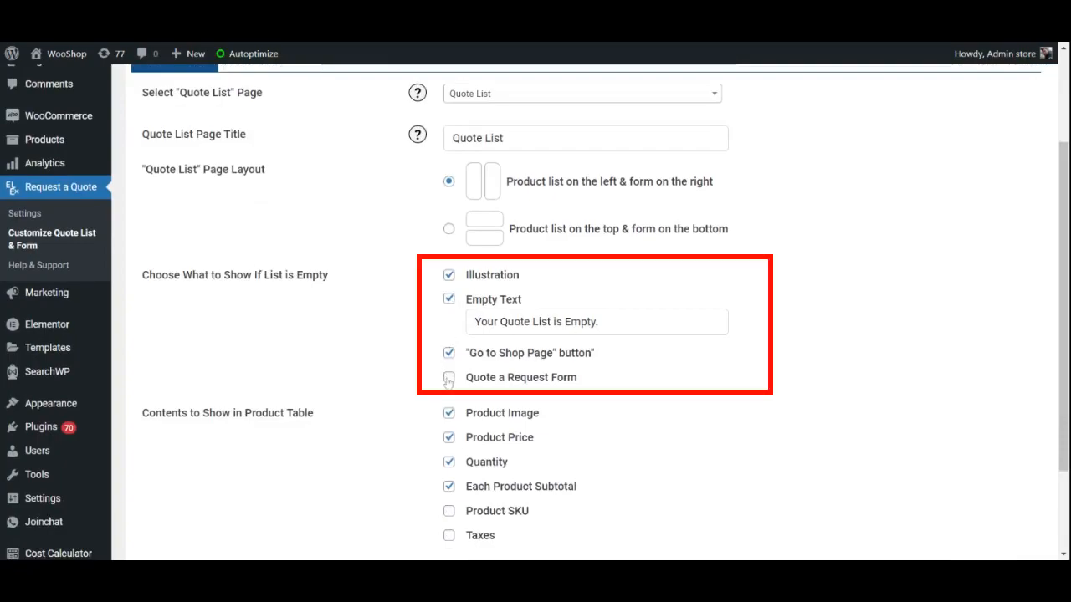
# Show the Quote Request Form when the list is empty and save the quote list settings
pyautogui.click(449, 378)
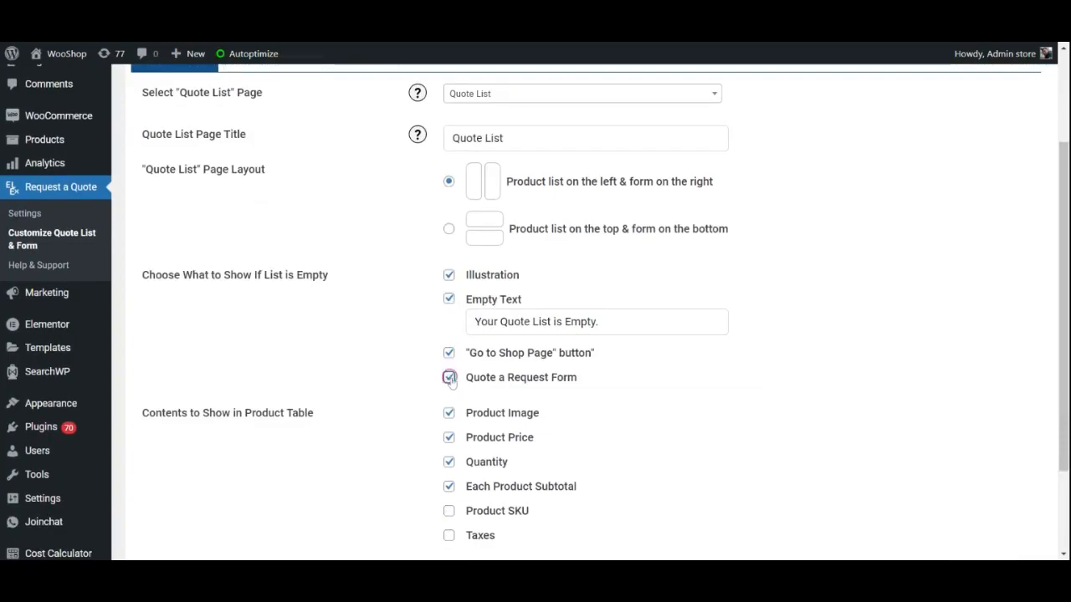
pyautogui.scroll(-3)
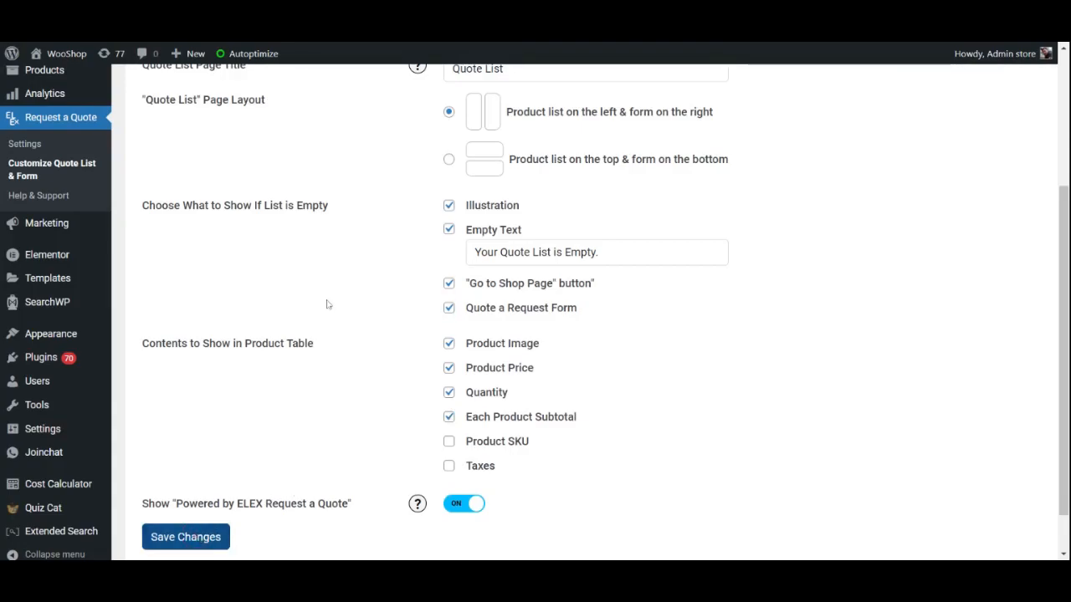
pyautogui.click(273, 160)
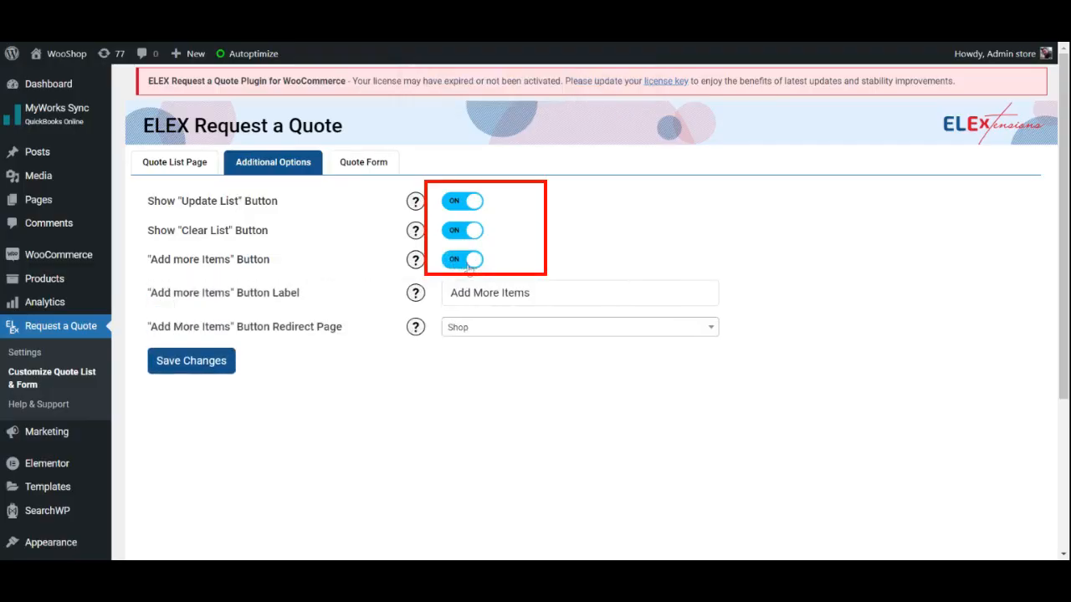
# Save Additional Options with Update List, Clear List and Add more Items buttons enabled
pyautogui.click(579, 293)
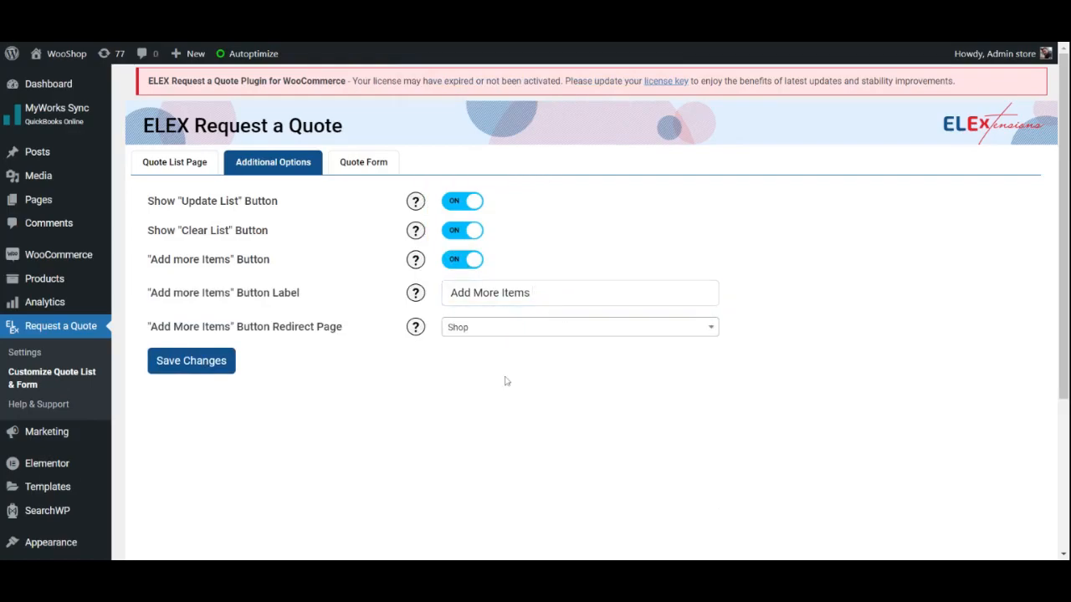
pyautogui.moveTo(338, 171)
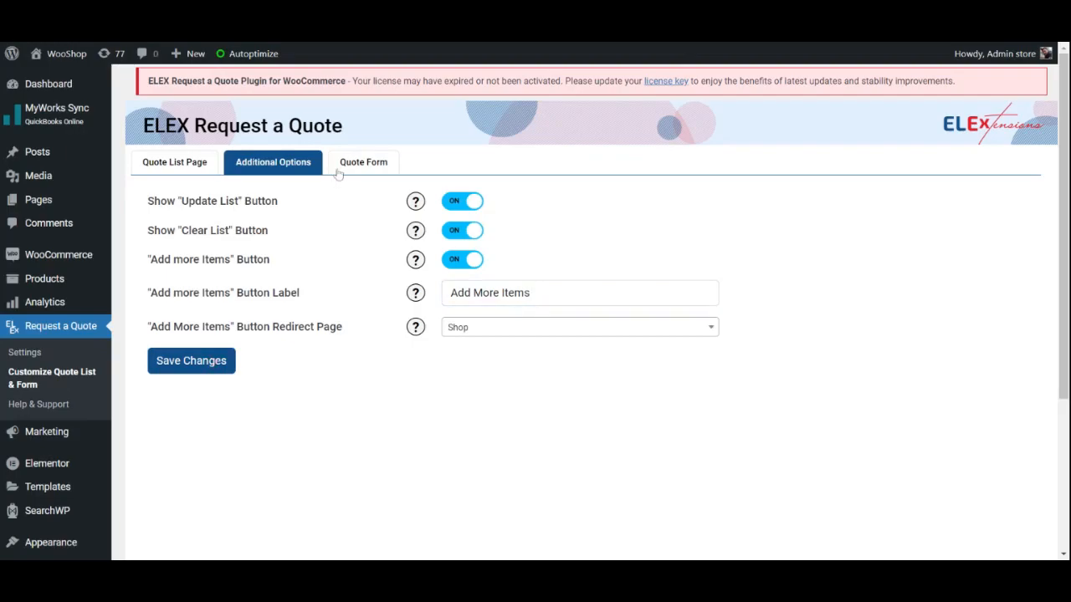
pyautogui.click(191, 361)
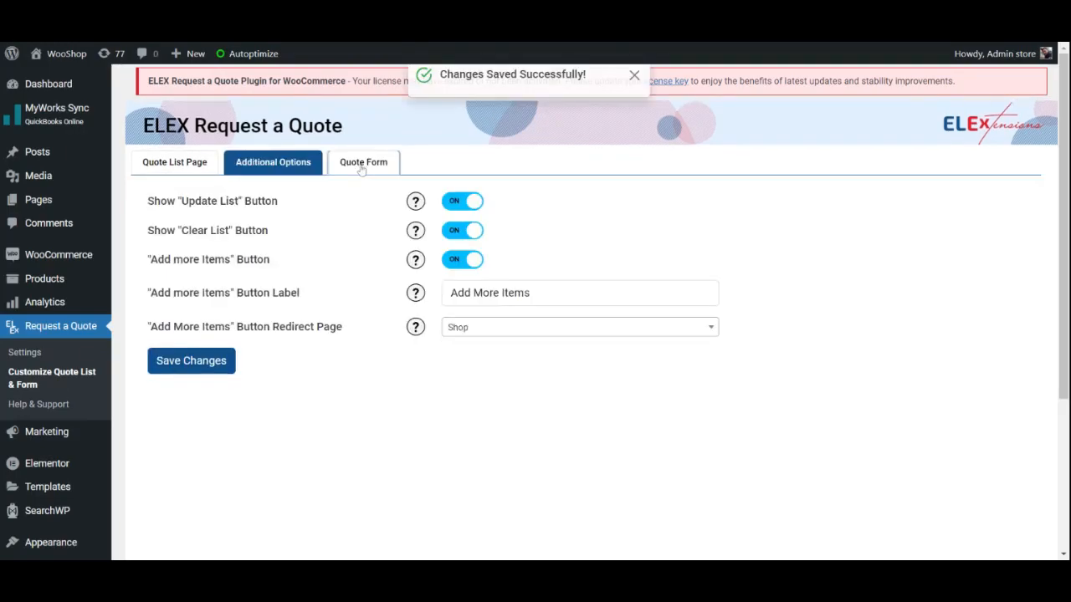
pyautogui.moveTo(398, 277)
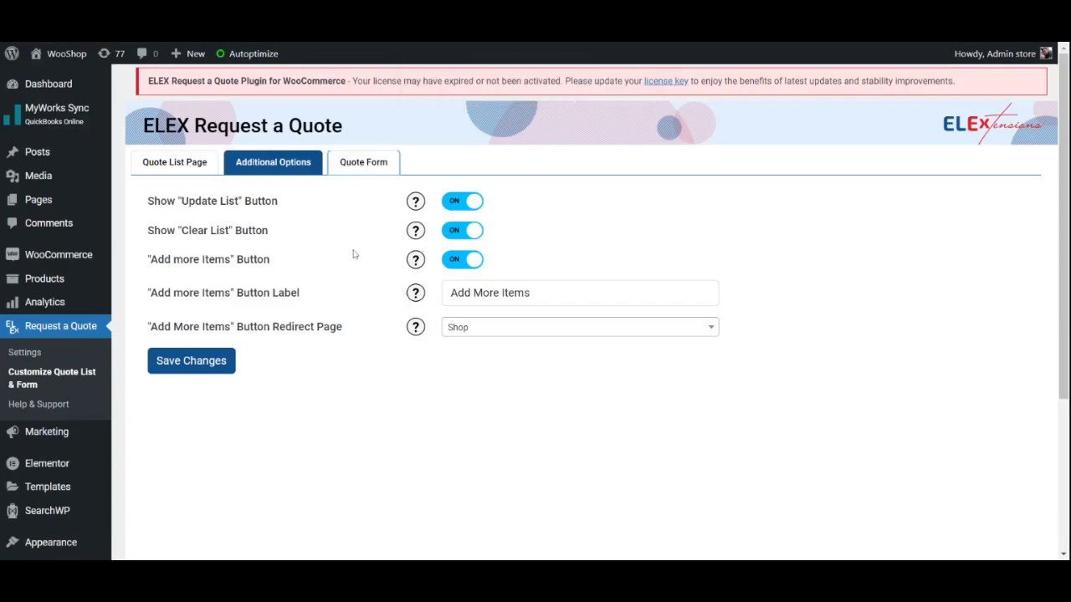
pyautogui.click(363, 161)
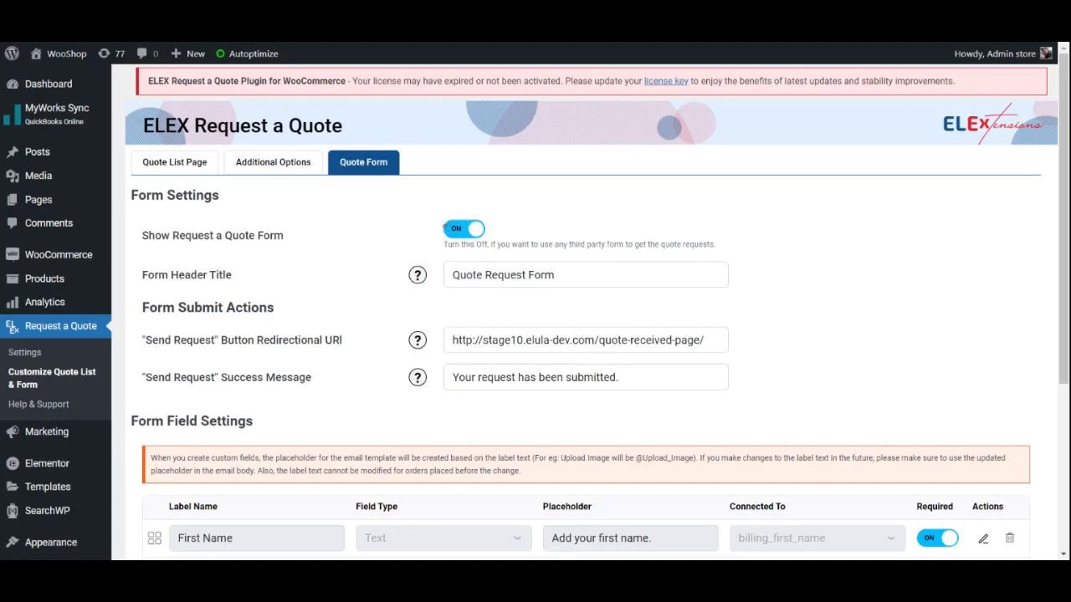
# View the Quote Form settings and its Form Field Settings table
pyautogui.click(585, 274)
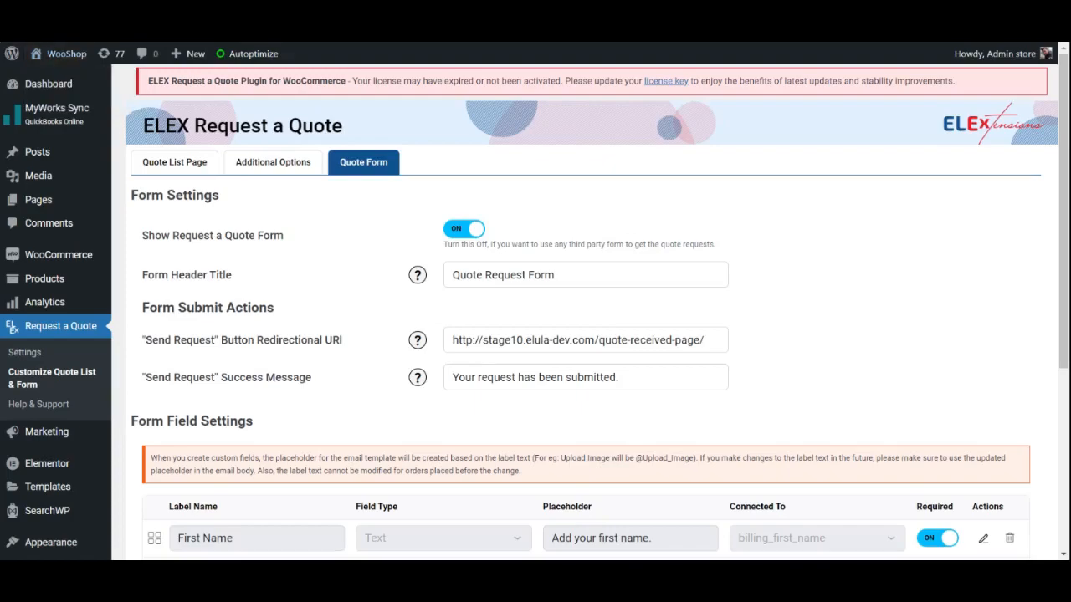
pyautogui.scroll(-3)
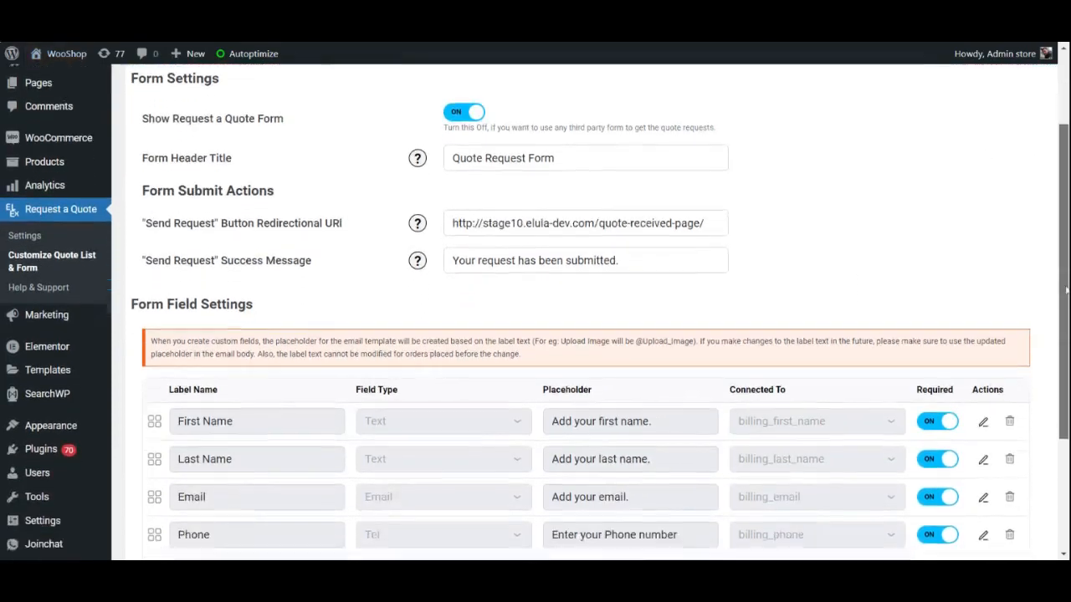
pyautogui.scroll(-3)
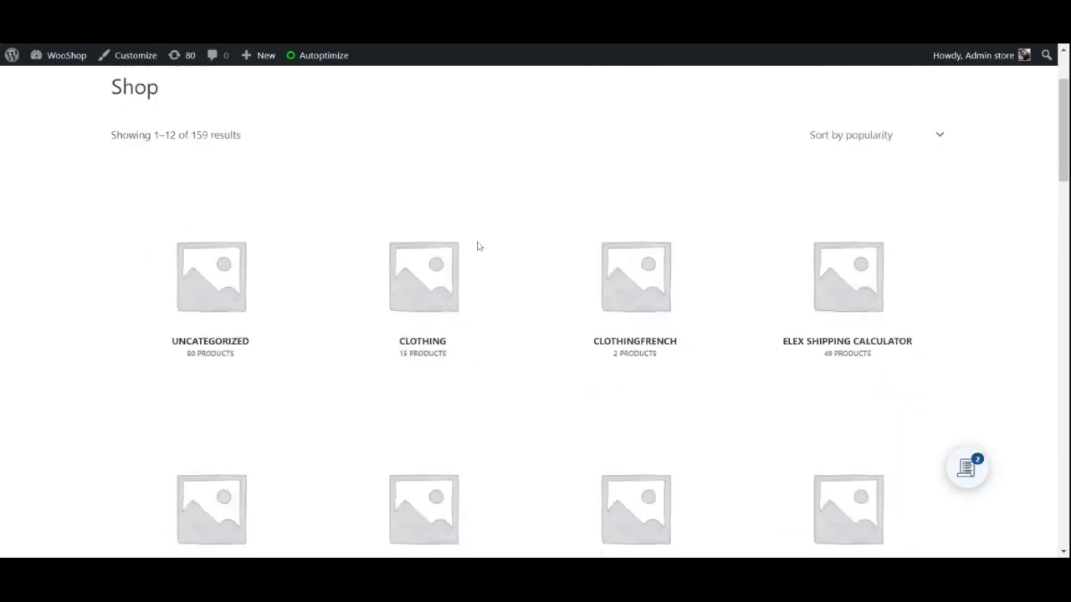
# Add the Cap product to the quote list from the Shop page
pyautogui.scroll(-3)
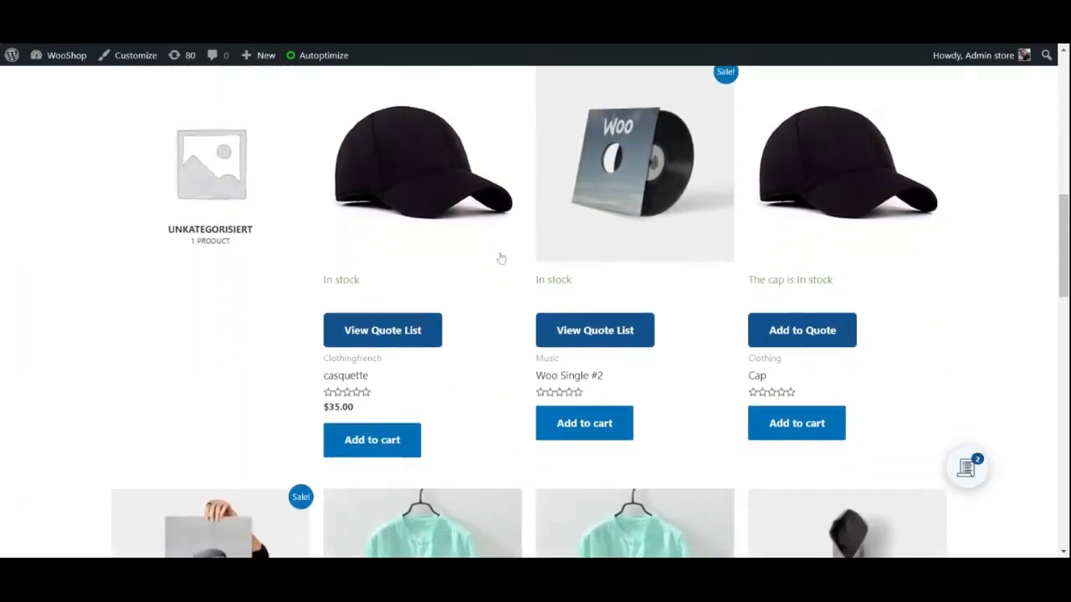
pyautogui.moveTo(505, 298)
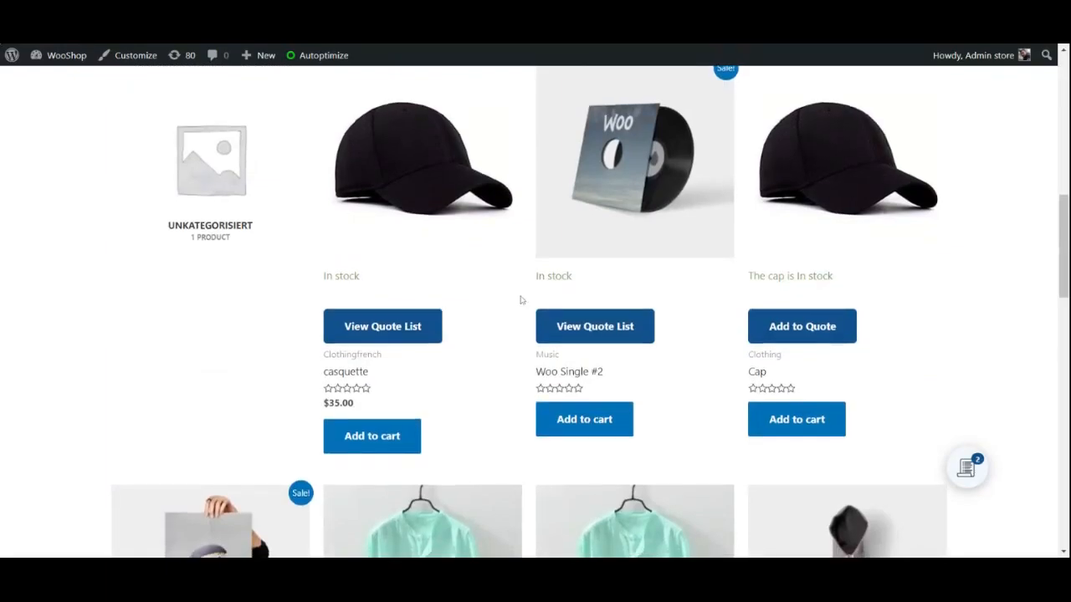
pyautogui.scroll(-3)
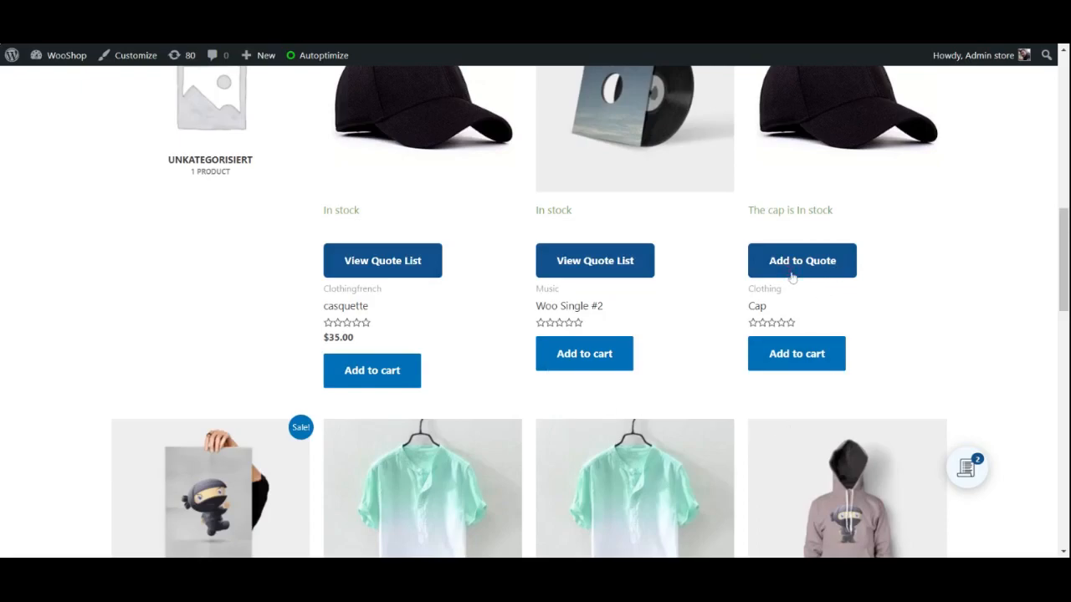
pyautogui.click(802, 261)
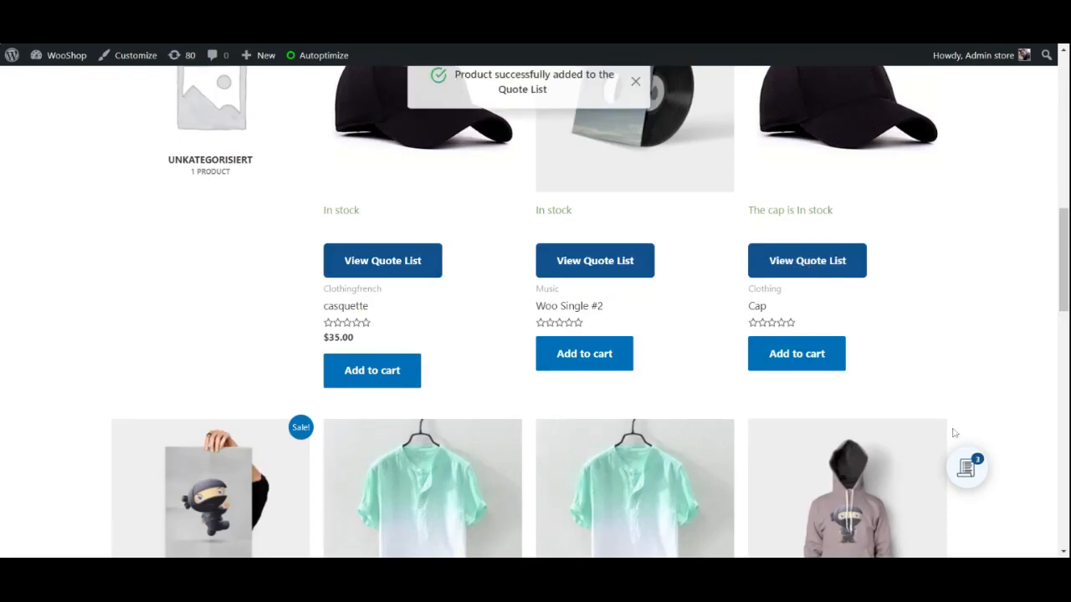
pyautogui.click(967, 468)
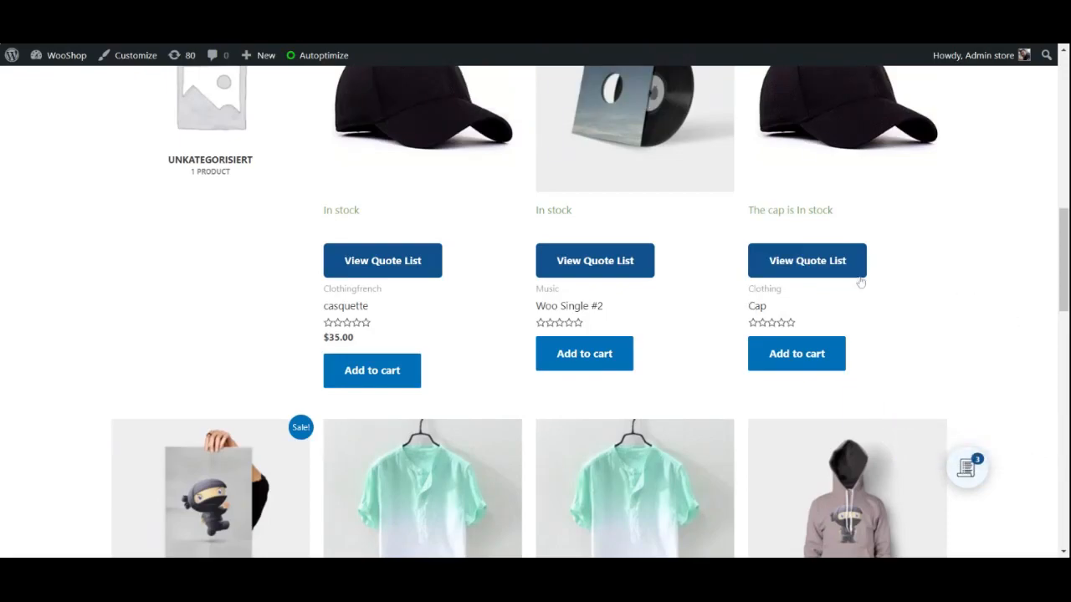
# Preview the quote list from the floating icon and go to the full quote list
pyautogui.scroll(-3)
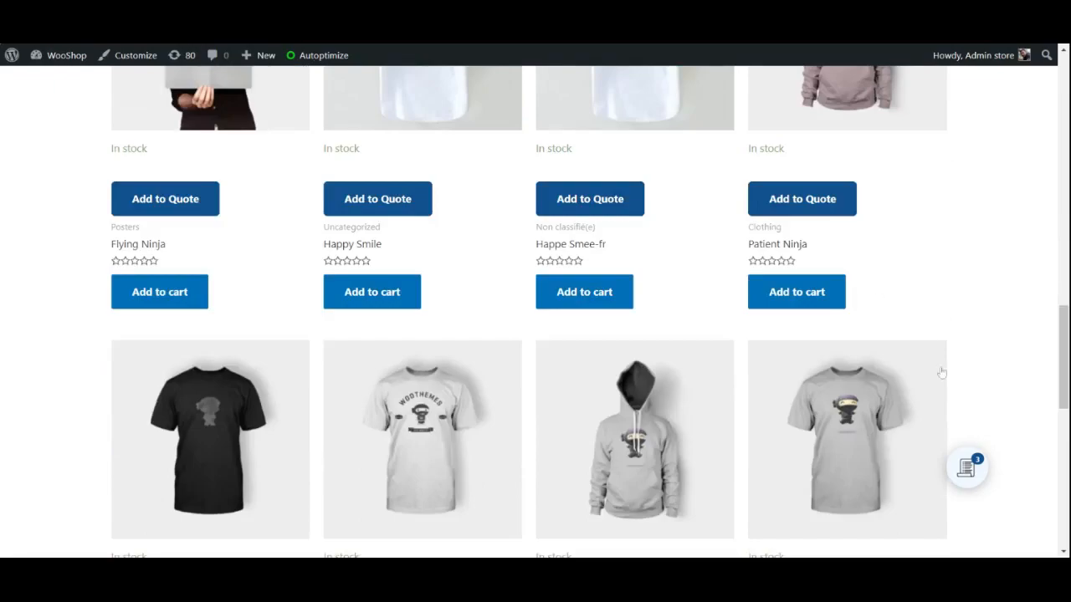
pyautogui.click(966, 469)
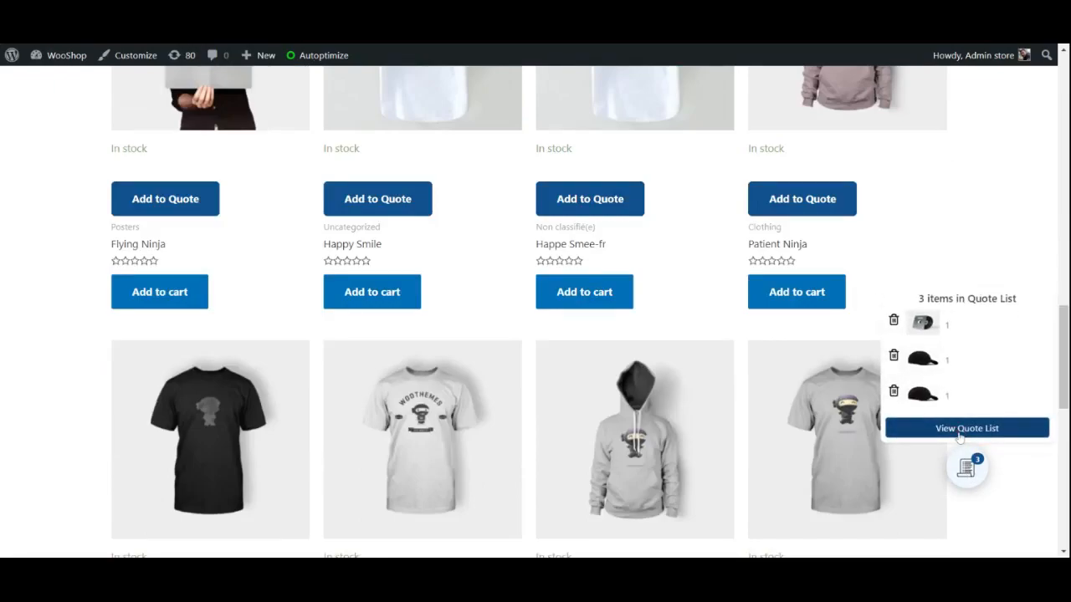
pyautogui.click(965, 429)
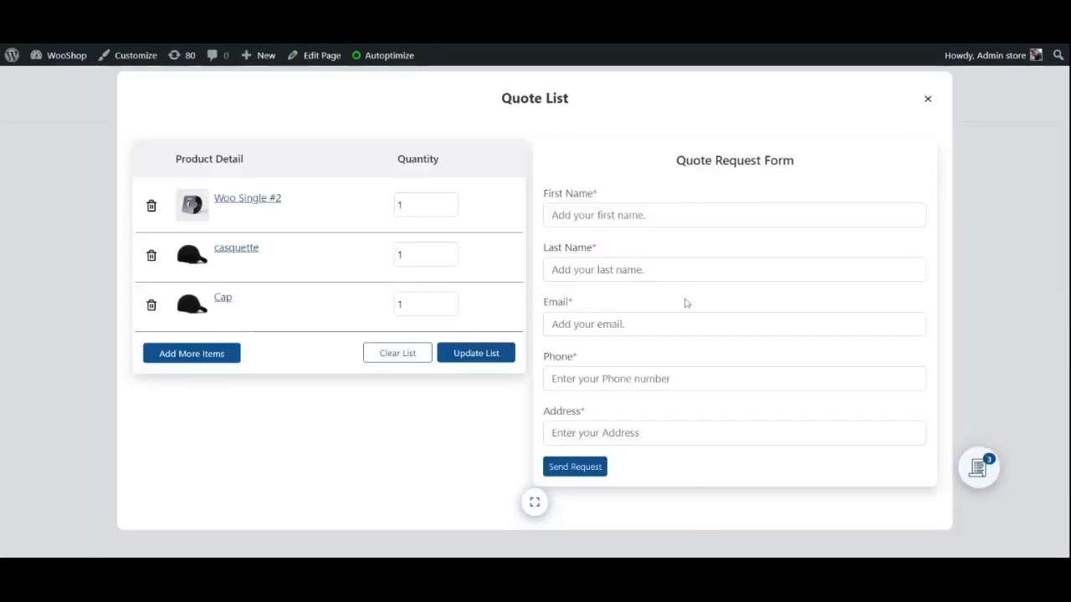
# Place the cursor in the Last Name field of the Quote Request Form
pyautogui.click(734, 270)
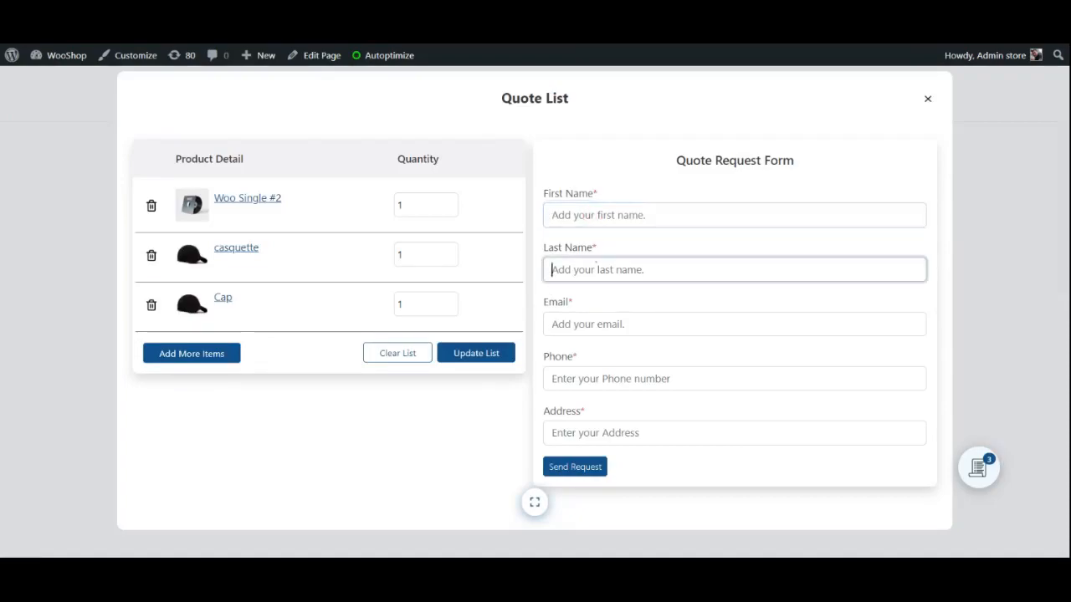